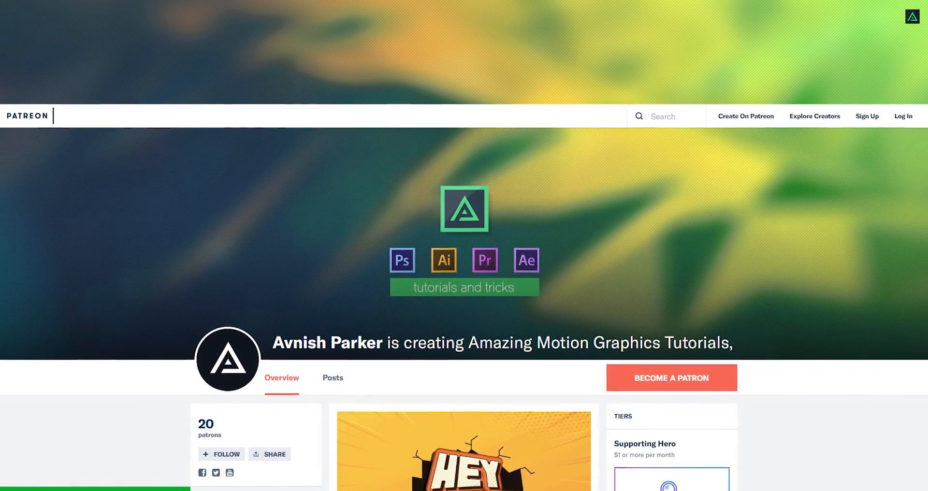
# Name the new composition Audio_Spectrum at 1920×1080, 60 fps, with a 0:01:00:00 duration
pyautogui.scroll(-3)
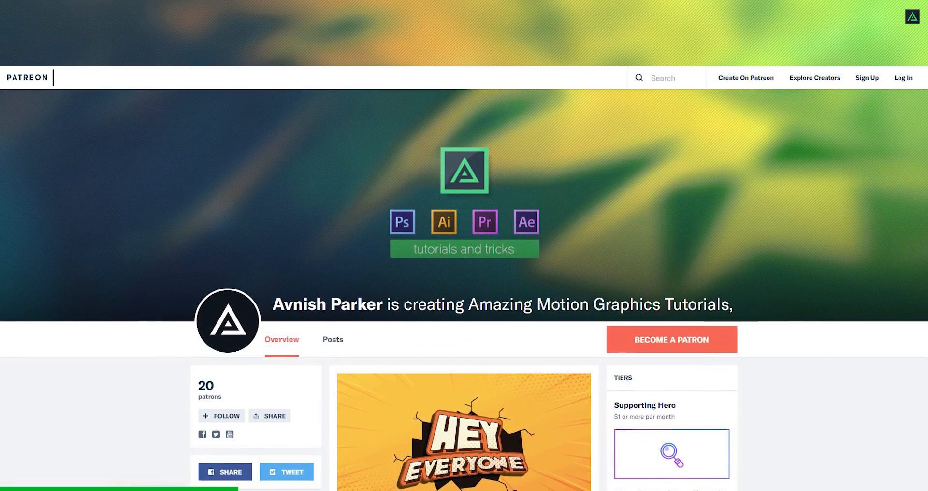
pyautogui.scroll(-3)
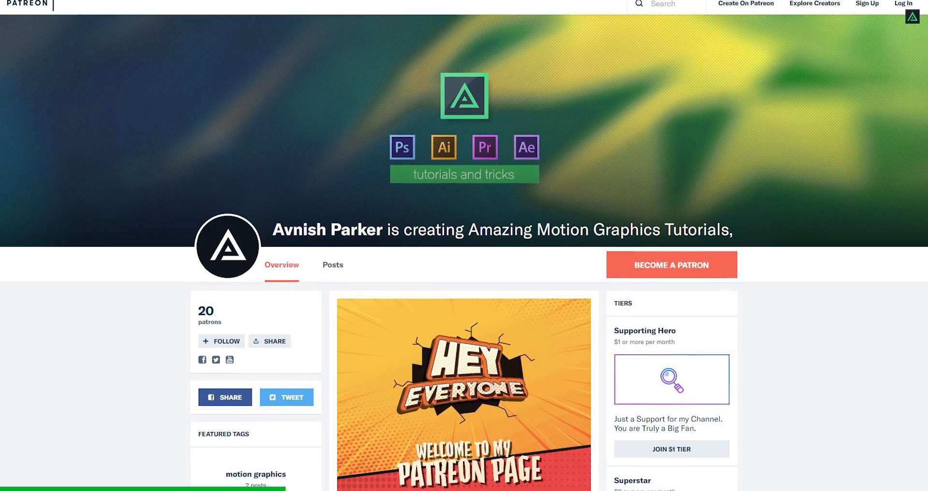
pyautogui.scroll(-3)
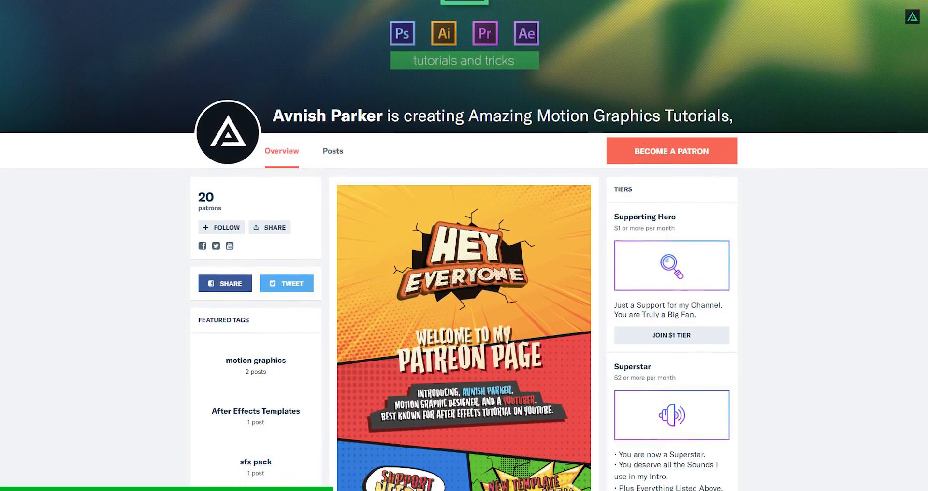
pyautogui.scroll(-3)
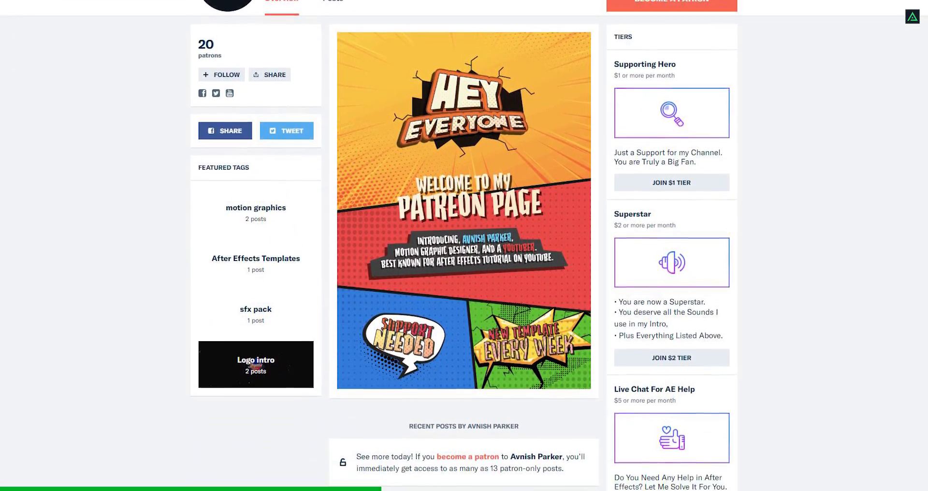
pyautogui.scroll(-3)
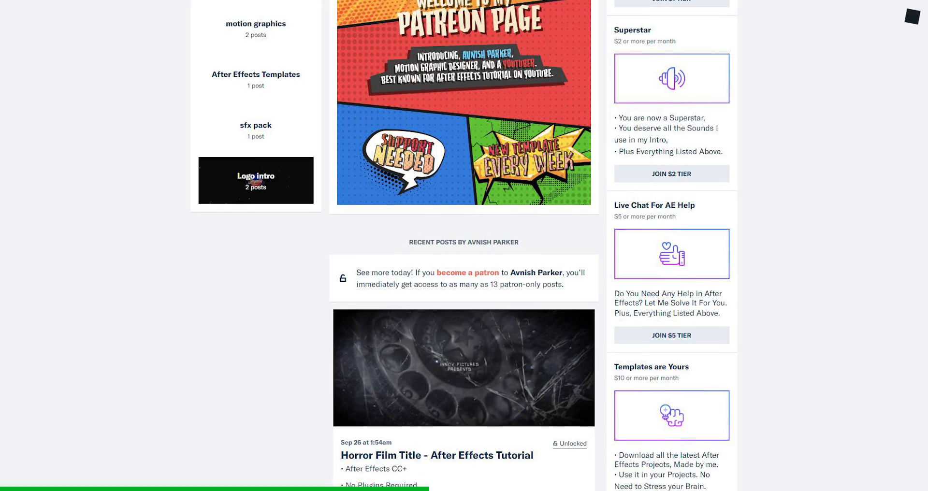
pyautogui.scroll(-3)
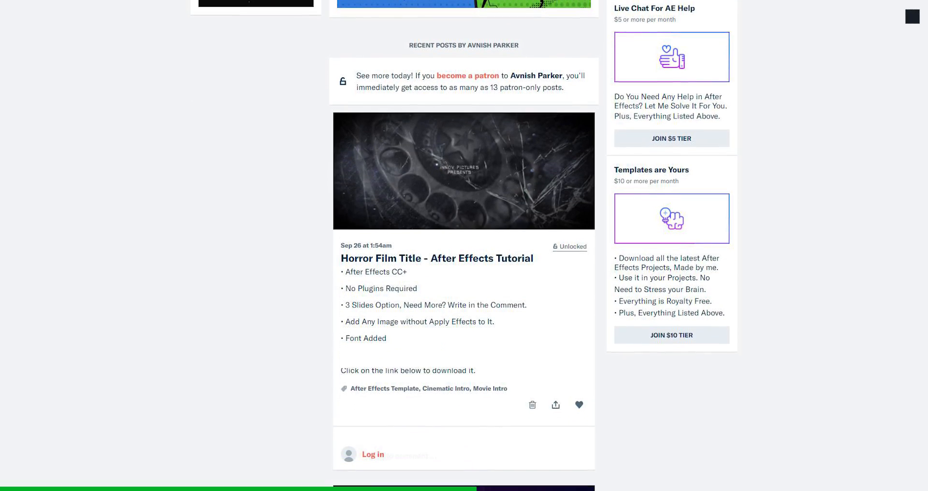
pyautogui.scroll(-3)
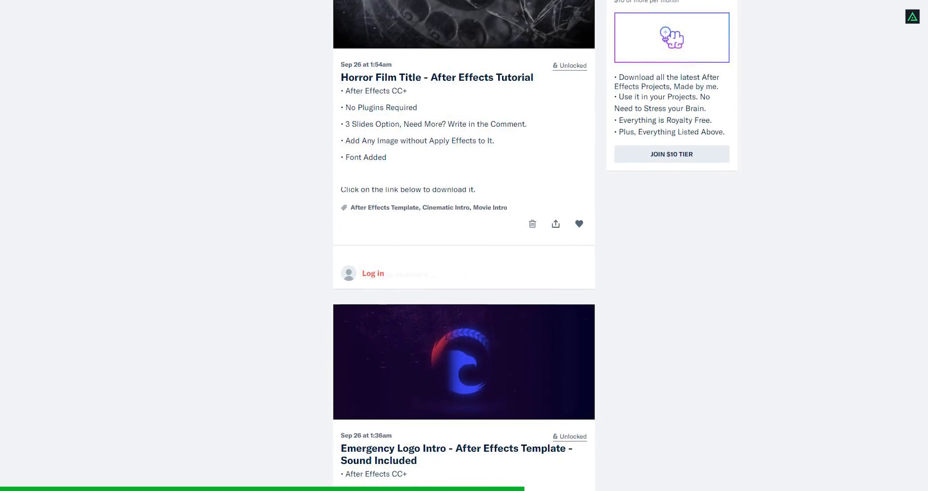
pyautogui.scroll(-3)
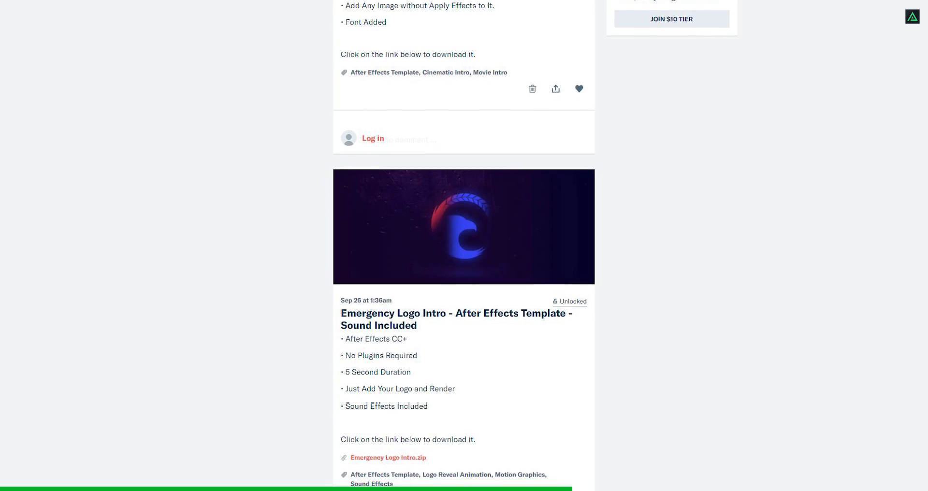
pyautogui.scroll(-3)
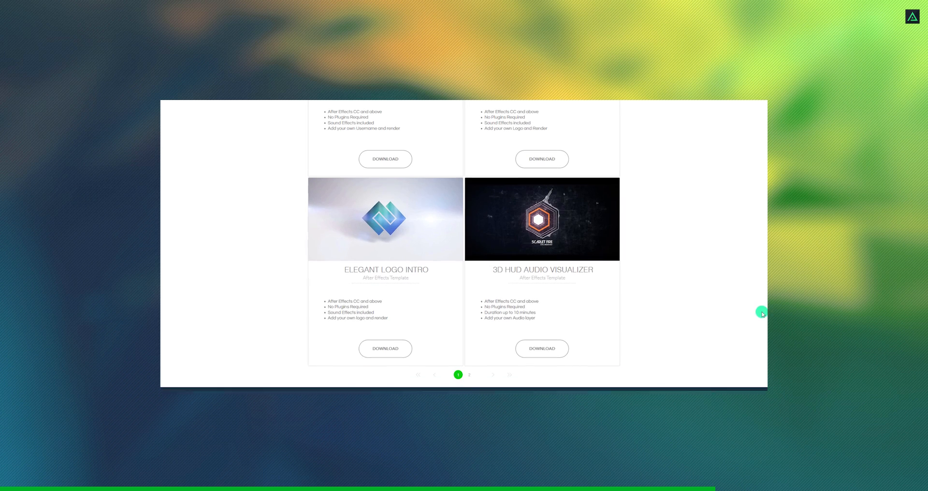
pyautogui.click(541, 348)
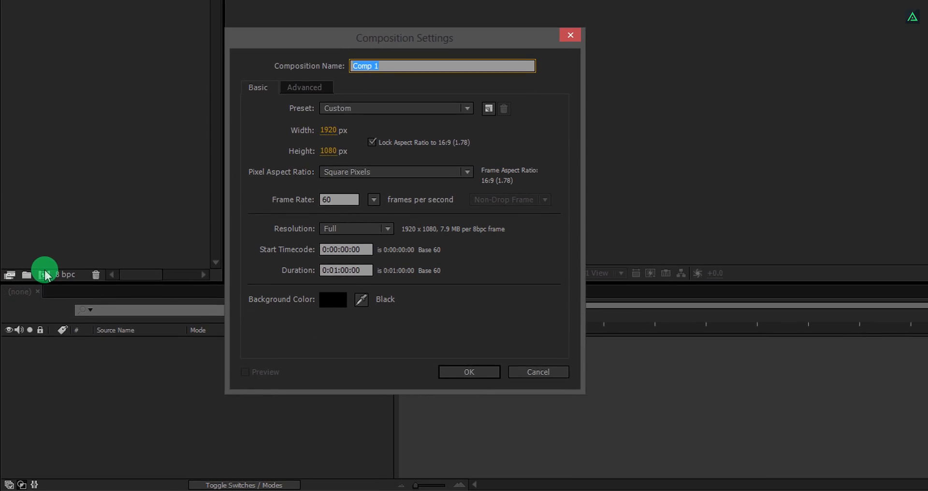
pyautogui.write('Audio_Spectrum')
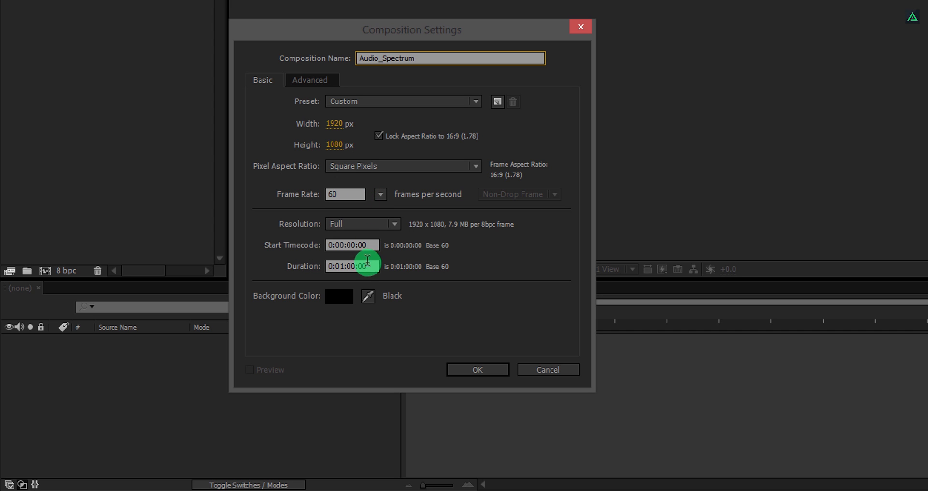
pyautogui.click(478, 369)
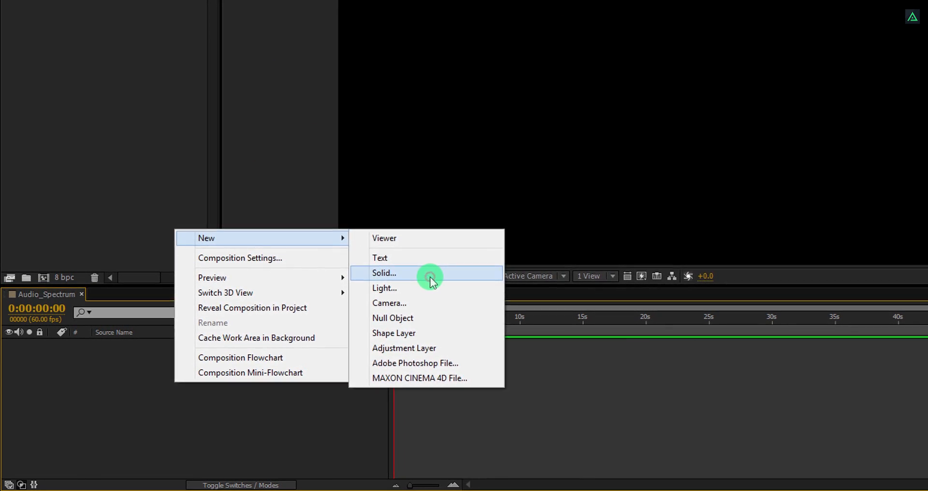
# Add a black Background solid with Gradient Ramp set to Radial Ramp and swapped colours
pyautogui.click(384, 272)
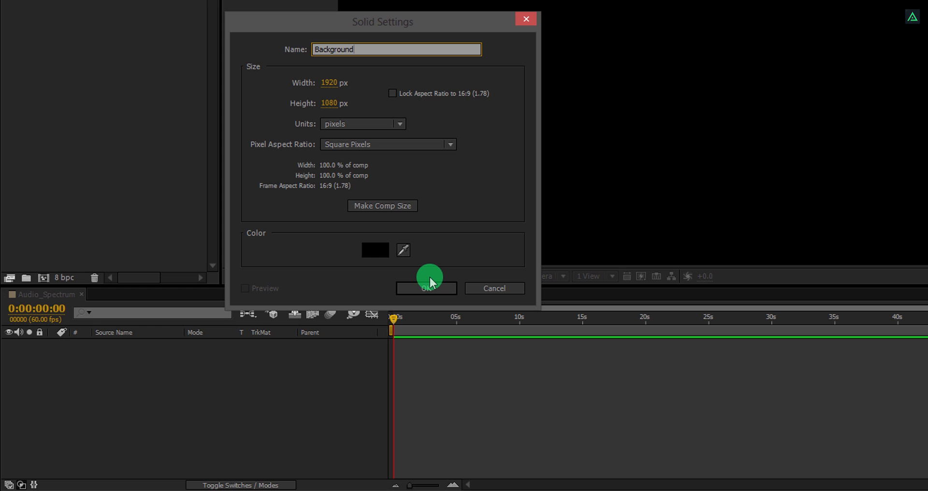
pyautogui.click(427, 288)
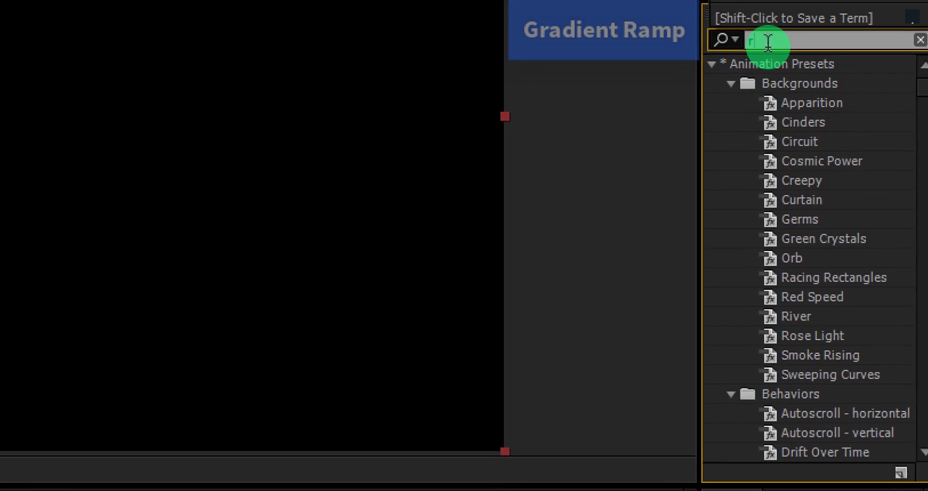
pyautogui.write('amp')
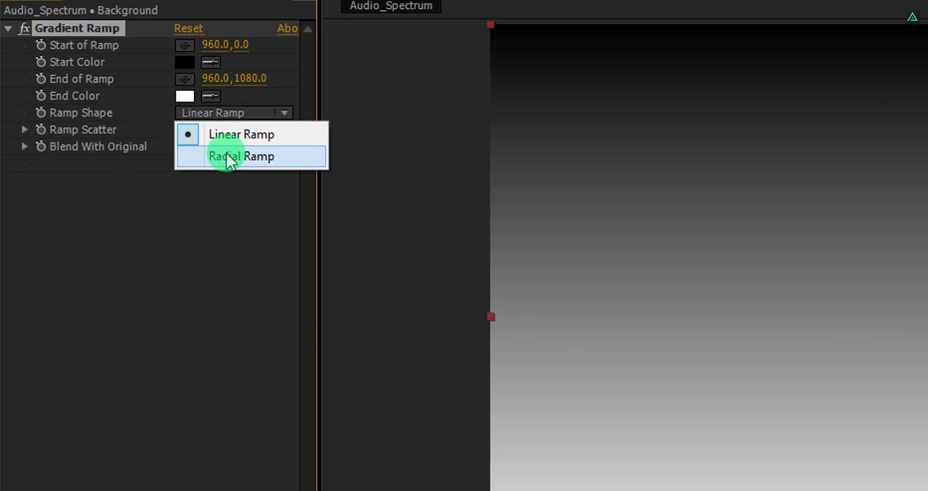
pyautogui.click(242, 156)
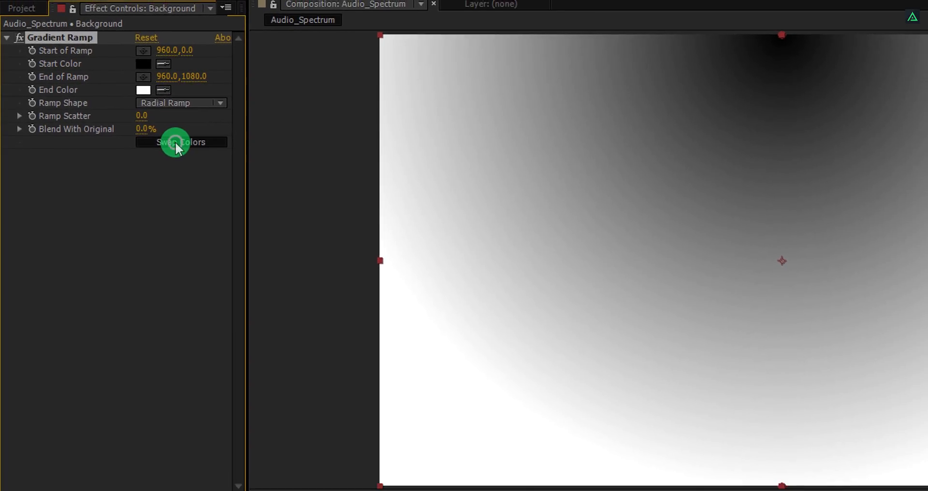
pyautogui.click(180, 142)
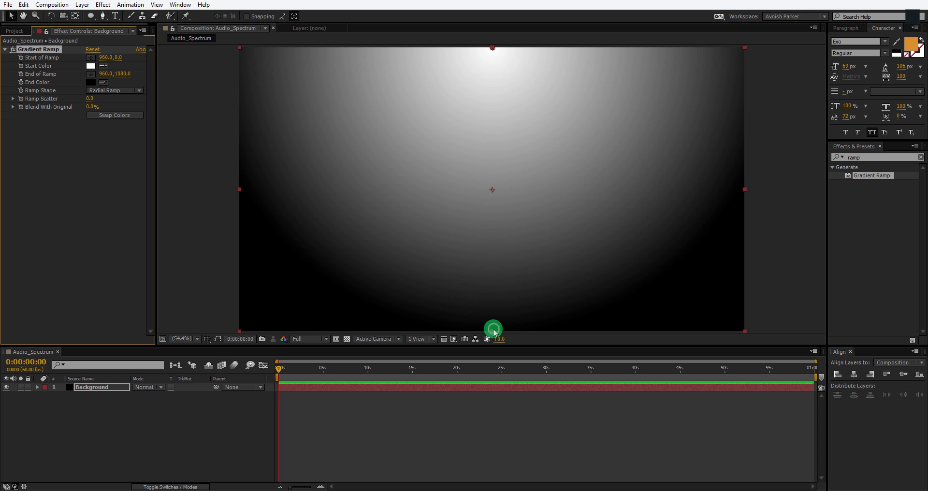
# Push the gradient's dark end off the lower left and make its start colour teal
pyautogui.moveTo(492, 329); pyautogui.dragTo(211, 408)
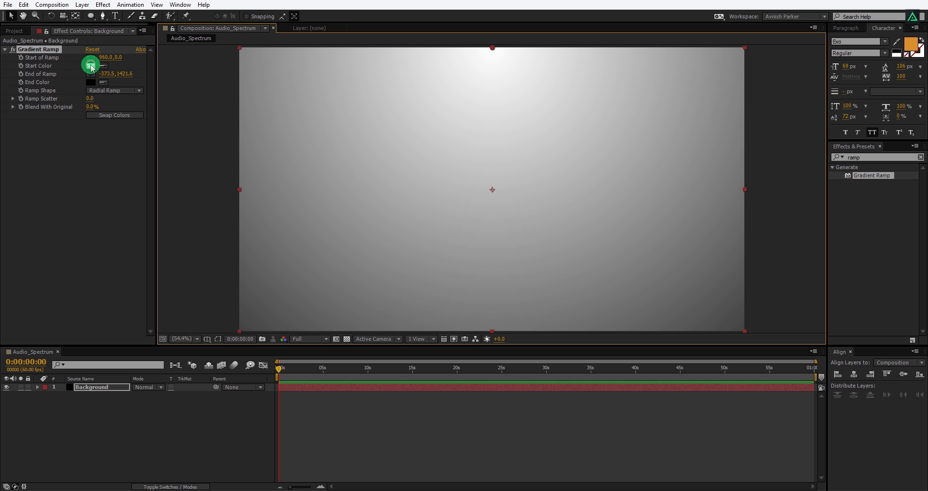
pyautogui.click(74, 66)
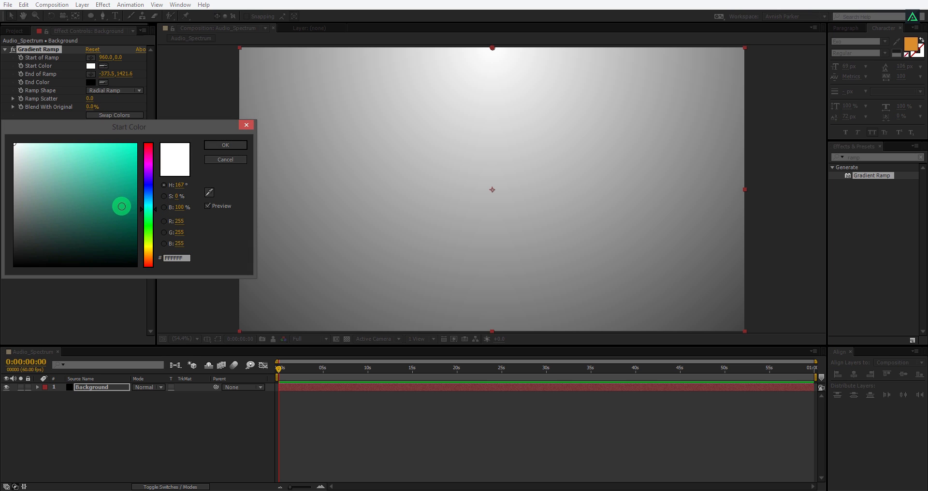
pyautogui.click(224, 144)
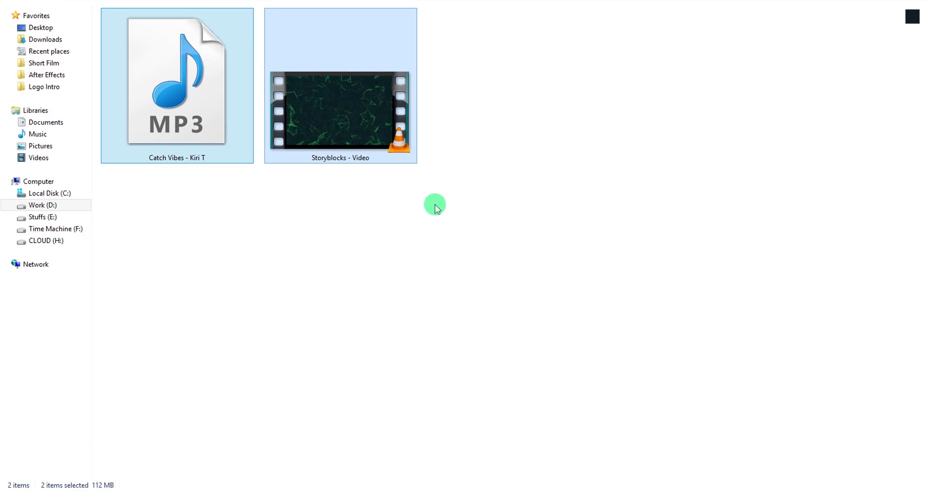
# Import the Catch Vibes MP3 and Storyblocks particle video, layering the video above Background
pyautogui.moveTo(435, 205); pyautogui.dragTo(115, 452)
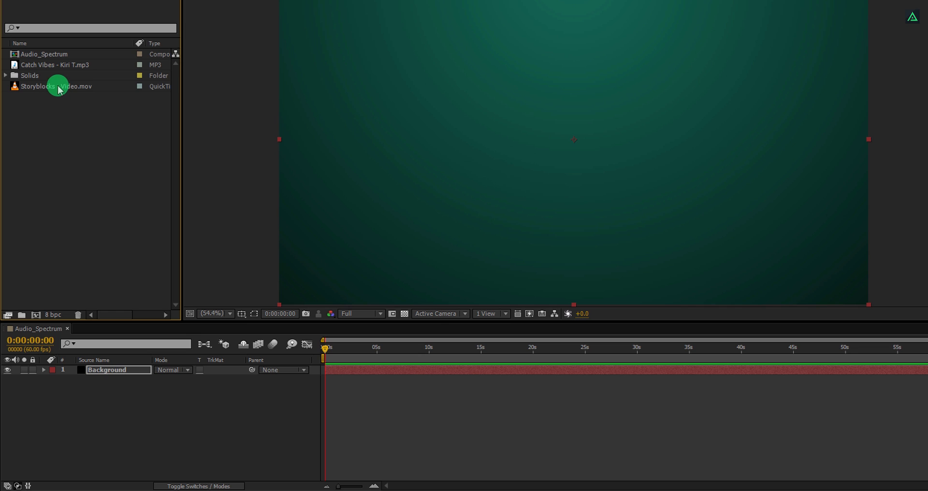
pyautogui.moveTo(56, 86); pyautogui.dragTo(129, 370)
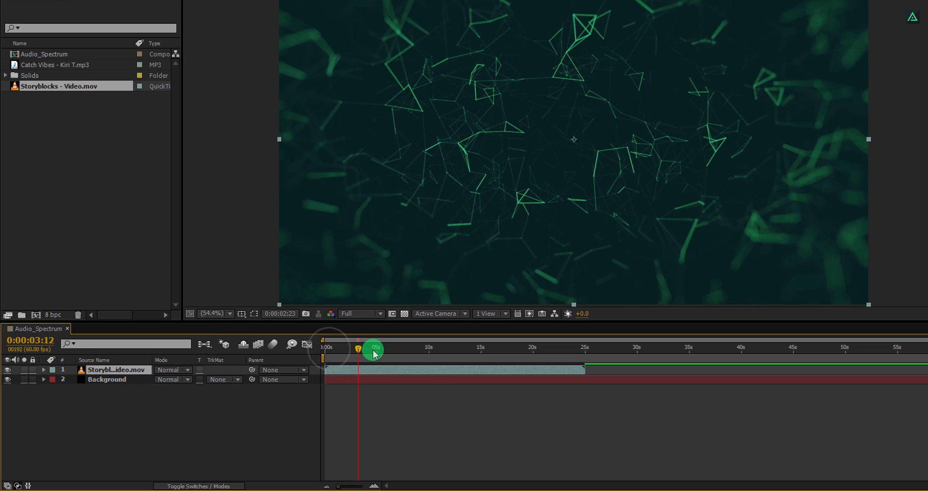
pyautogui.moveTo(373, 352); pyautogui.dragTo(557, 361)
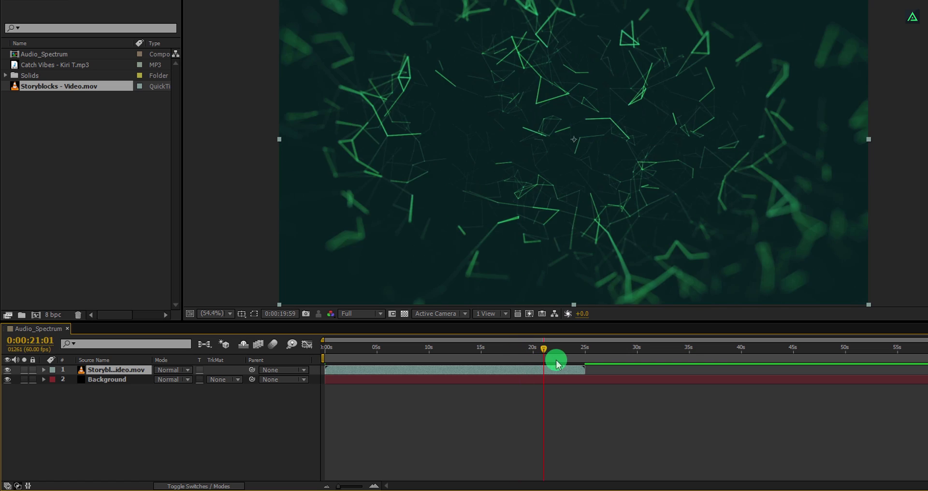
pyautogui.moveTo(555, 360); pyautogui.dragTo(586, 360)
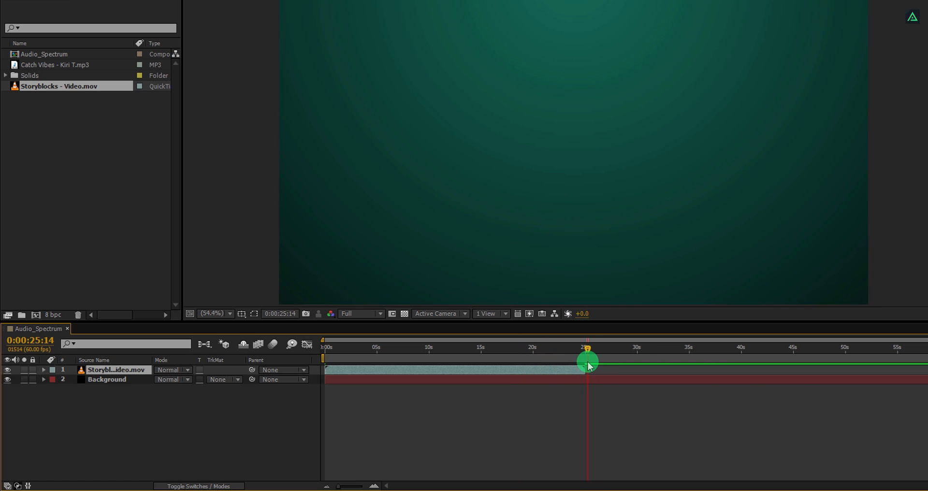
pyautogui.moveTo(586, 362); pyautogui.dragTo(560, 363)
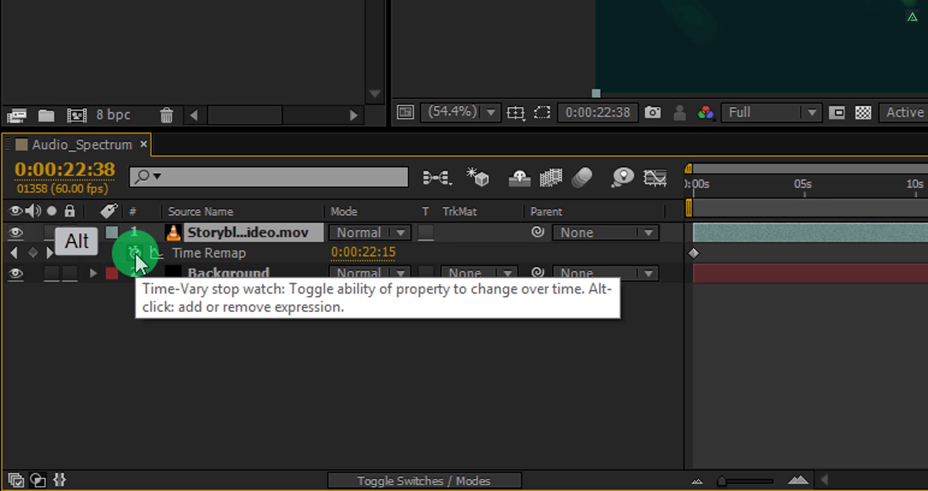
# Add a loop_out("cycle",0) expression to the footage's Time Remap and scrub to verify the loop
pyautogui.click(133, 253)
pyautogui.write('loop_')
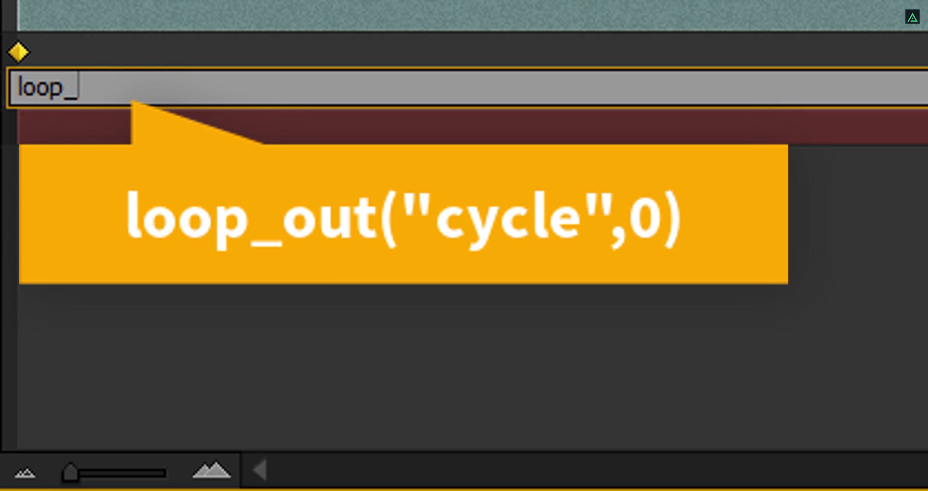
pyautogui.write('out')
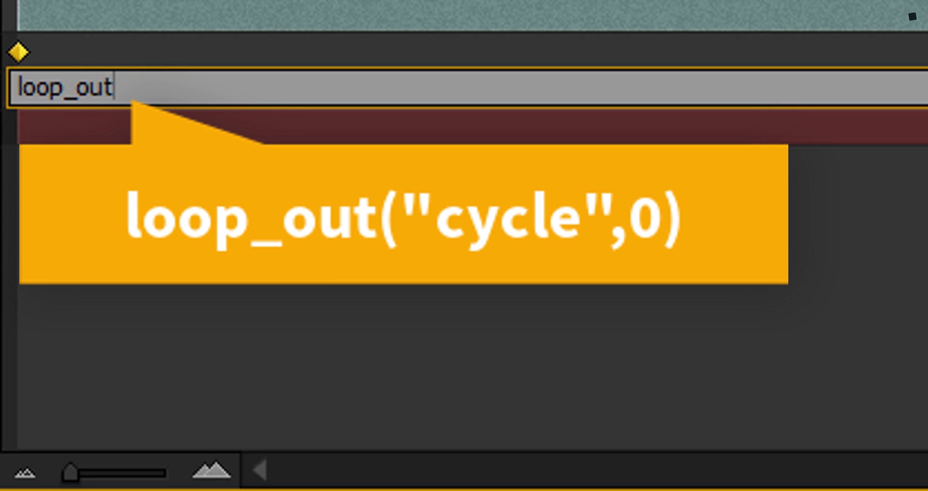
pyautogui.write('()')
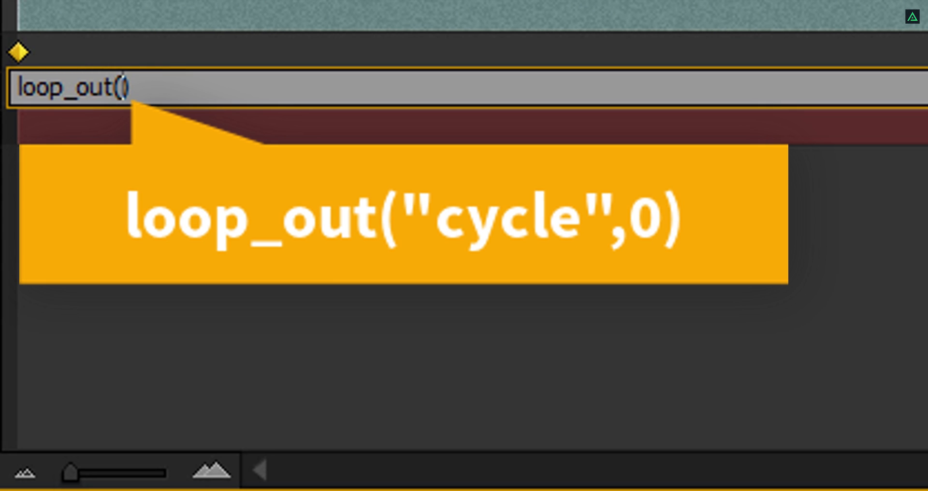
pyautogui.write('"cycle",0')
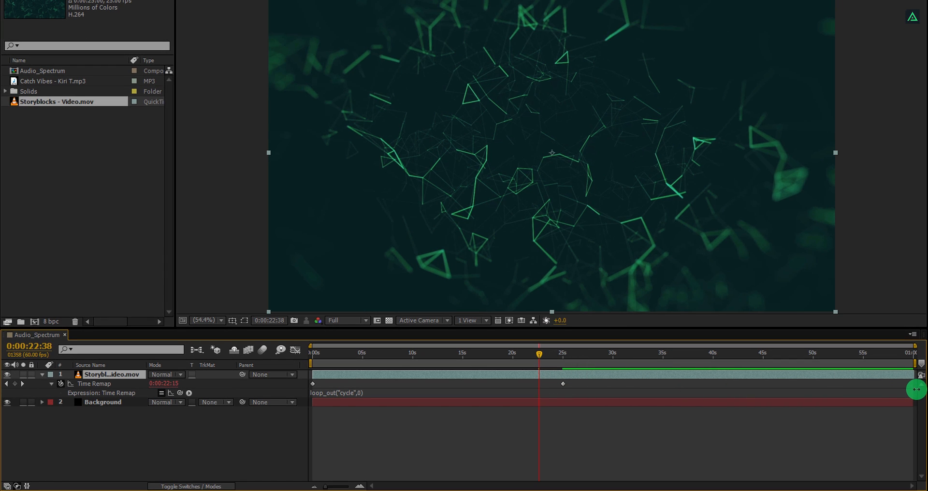
pyautogui.moveTo(538, 353); pyautogui.dragTo(571, 353)
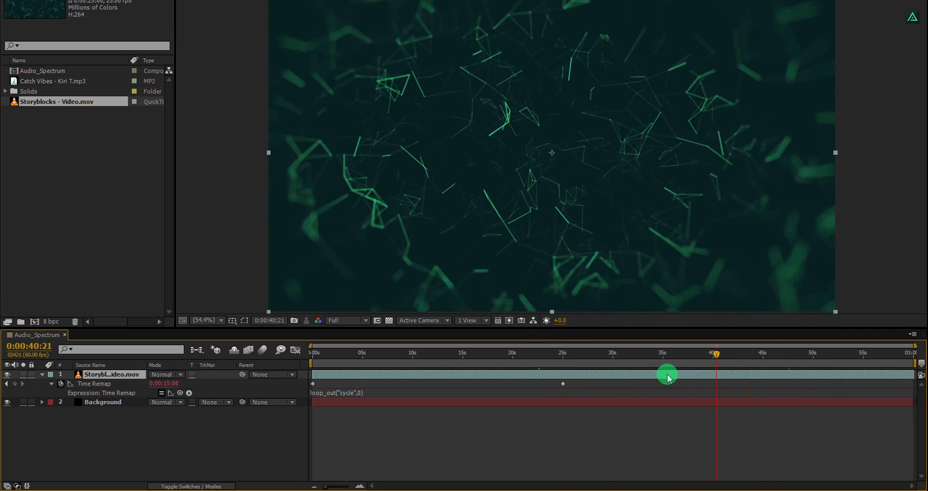
pyautogui.moveTo(716, 352); pyautogui.dragTo(360, 353)
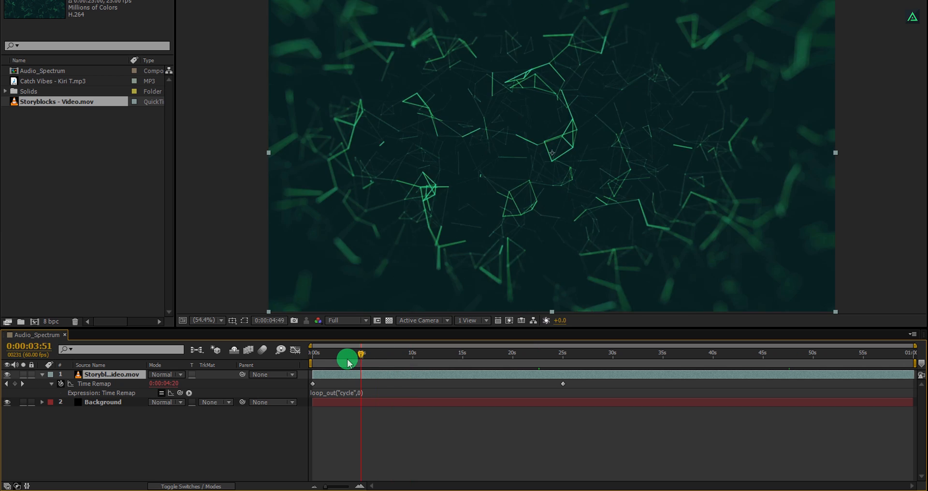
pyautogui.moveTo(348, 357); pyautogui.dragTo(335, 358)
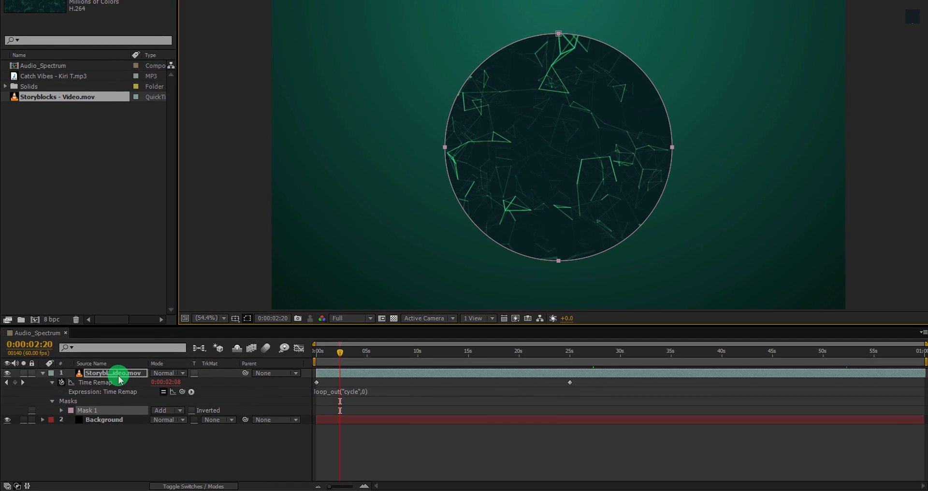
# Feather the video's subtracted circular mask to 255 and blend the layer in Lighten mode
pyautogui.click(166, 410)
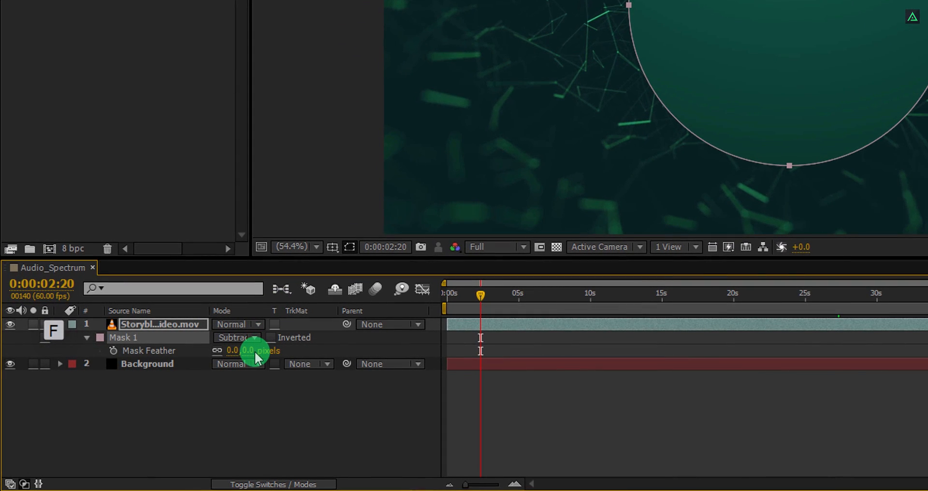
pyautogui.moveTo(254, 350); pyautogui.dragTo(436, 343)
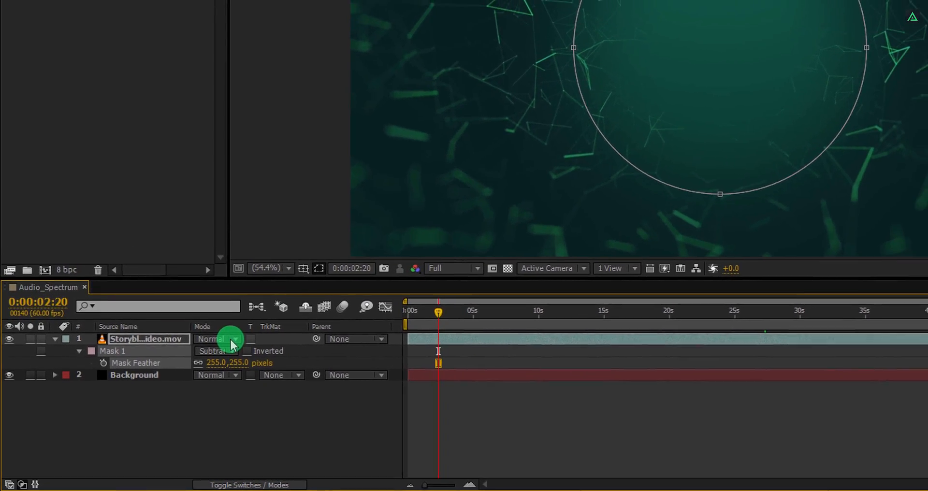
pyautogui.click(233, 339)
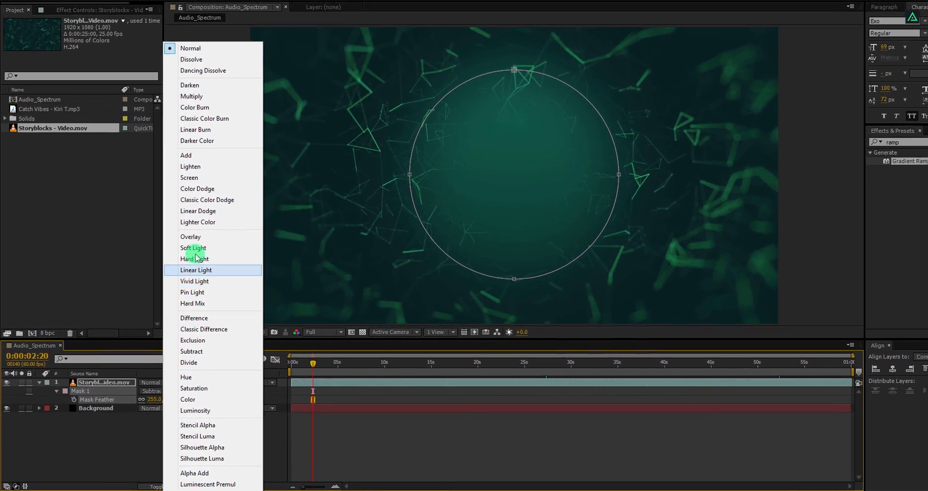
pyautogui.click(190, 166)
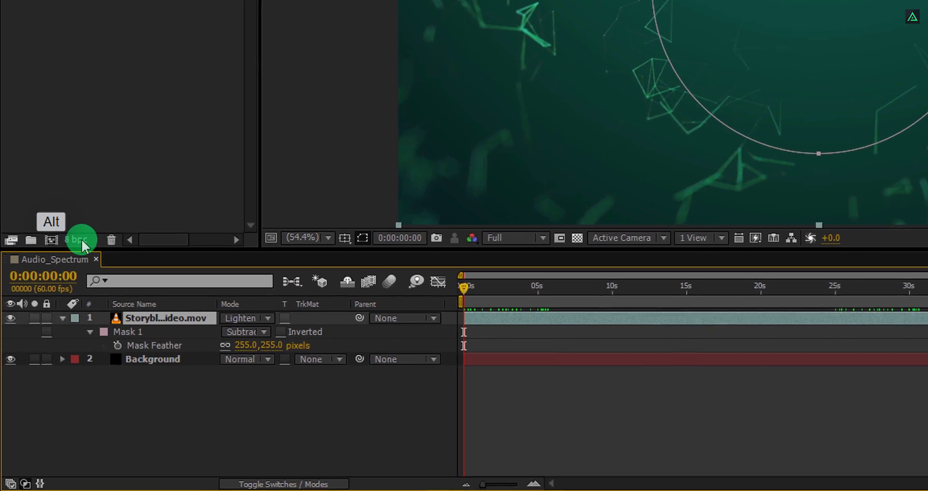
pyautogui.moveTo(87, 194)
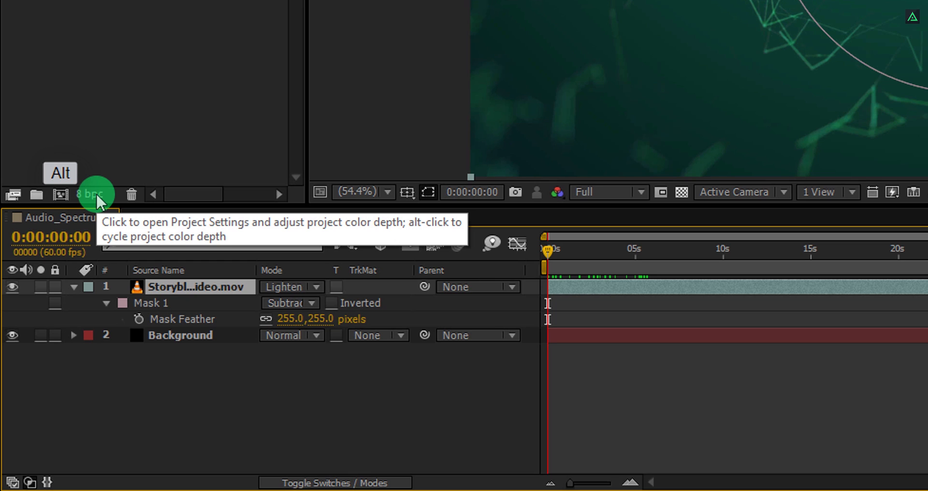
# Switch the project colour depth from 8 to 16 bits per channel
pyautogui.click(93, 193)
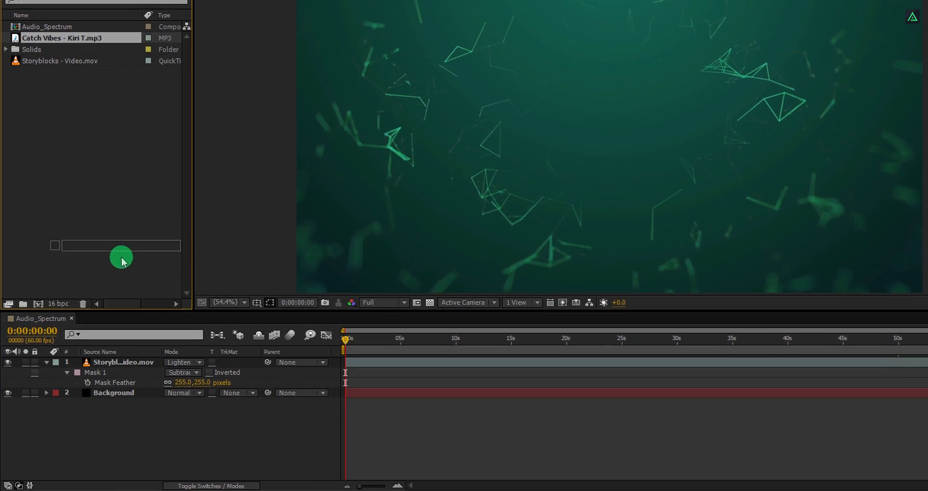
# Add the Catch Vibes - Kiri T.mp3 to the timeline and pre-compose it as Music_Comp
pyautogui.moveTo(62, 37); pyautogui.dragTo(160, 379)
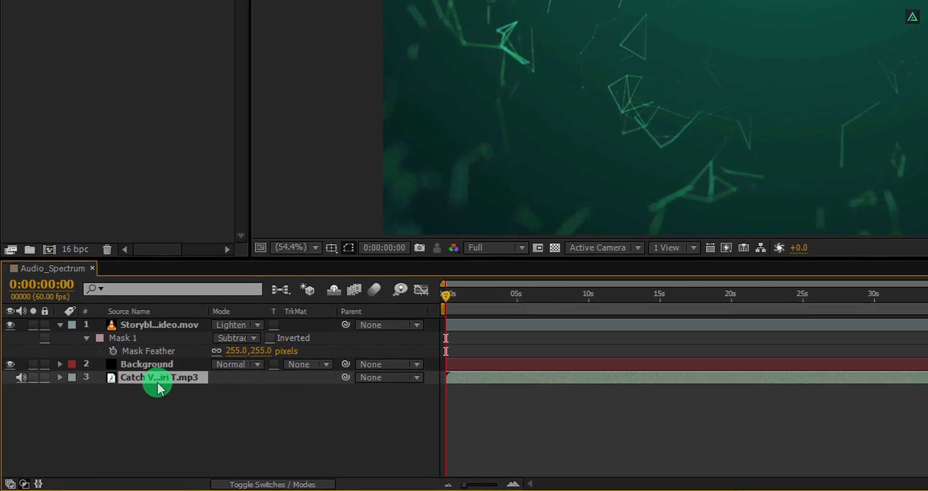
pyautogui.rightClick(157, 377)
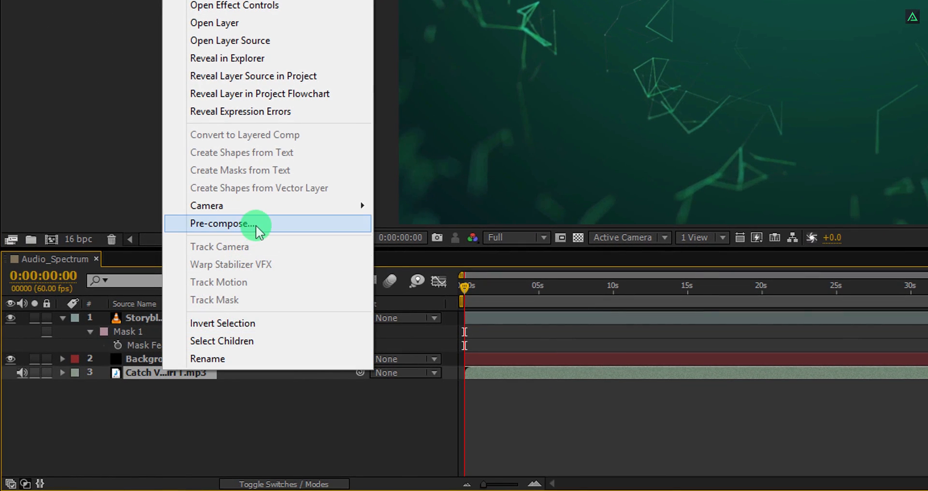
pyautogui.click(220, 224)
pyautogui.write('Music_Comp')
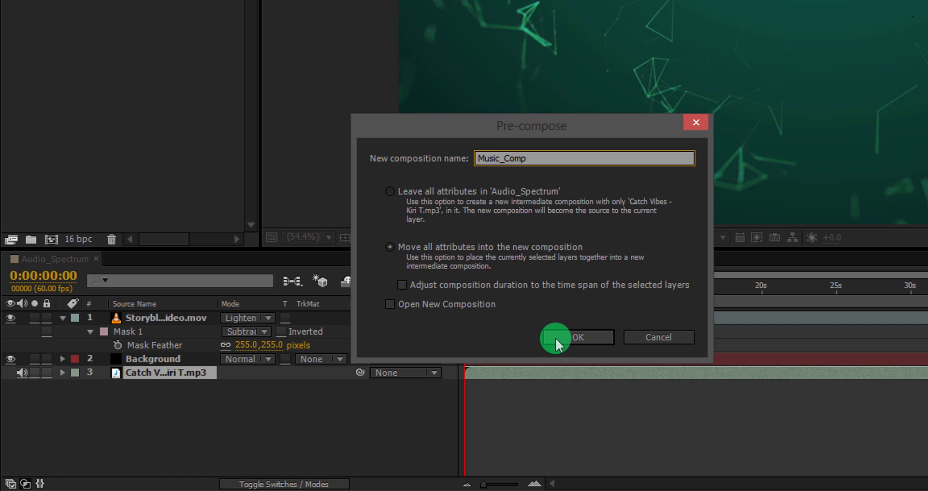
pyautogui.click(576, 337)
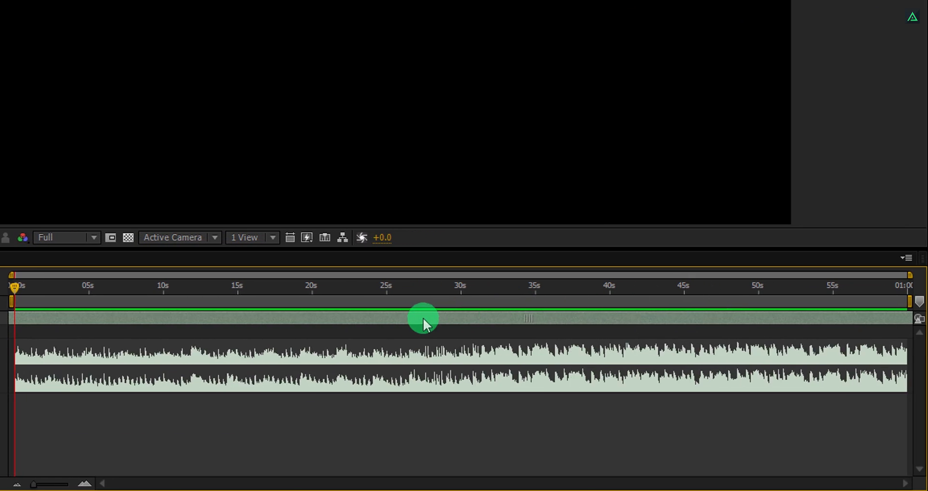
pyautogui.press('NumPad0')
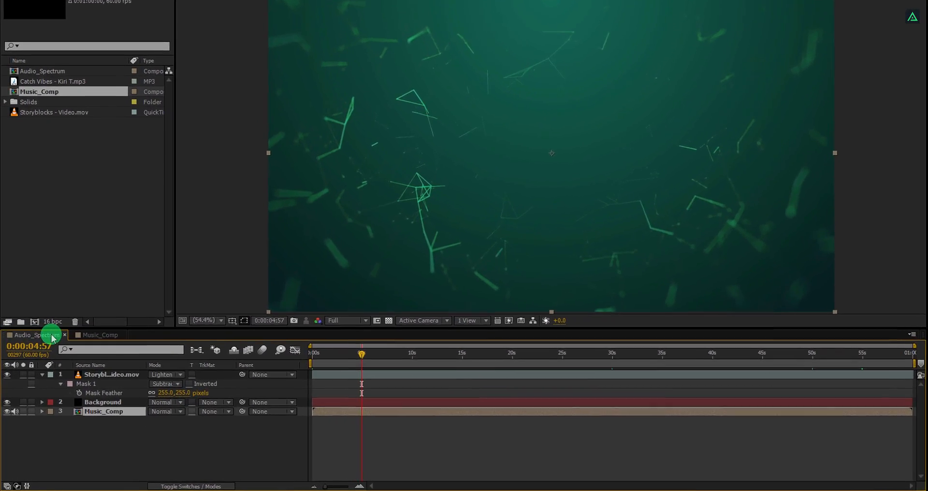
# Create a black Spectrum_01 solid and set the mode of its centred circular mask
pyautogui.rightClick(35, 335)
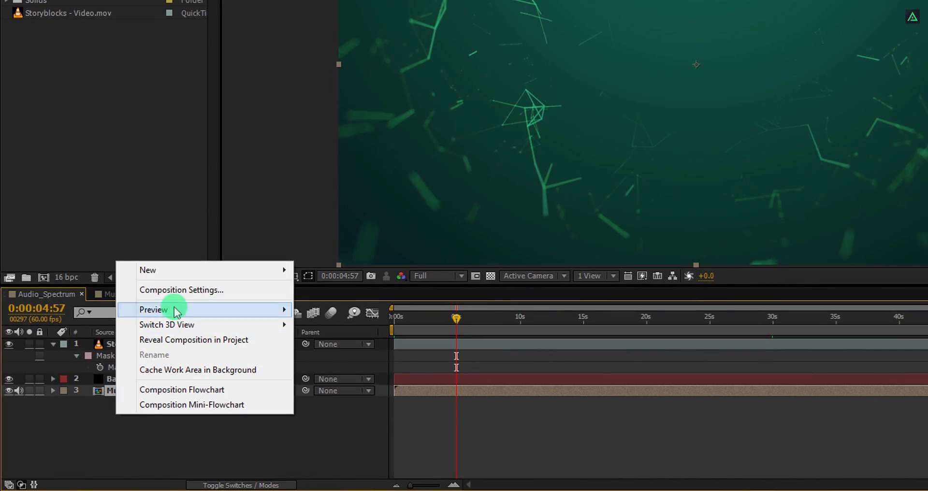
pyautogui.moveTo(184, 275)
pyautogui.write('Spectrum_01')
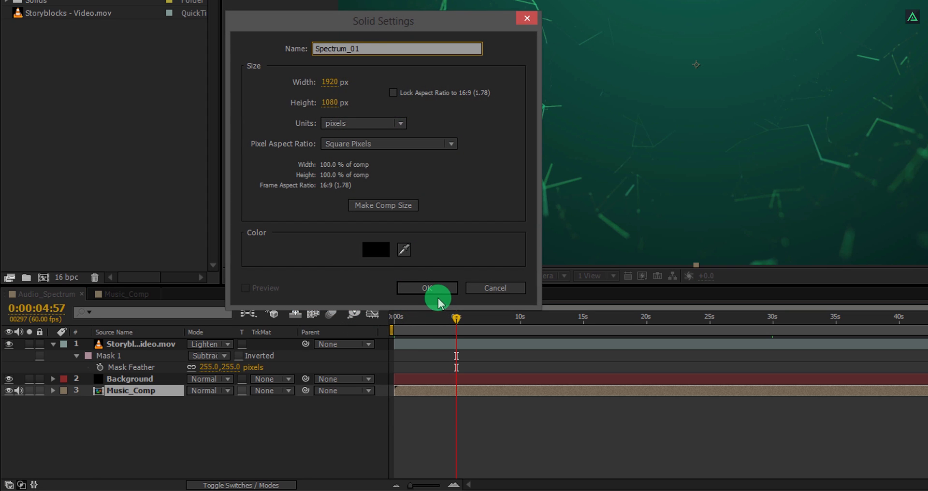
pyautogui.click(427, 288)
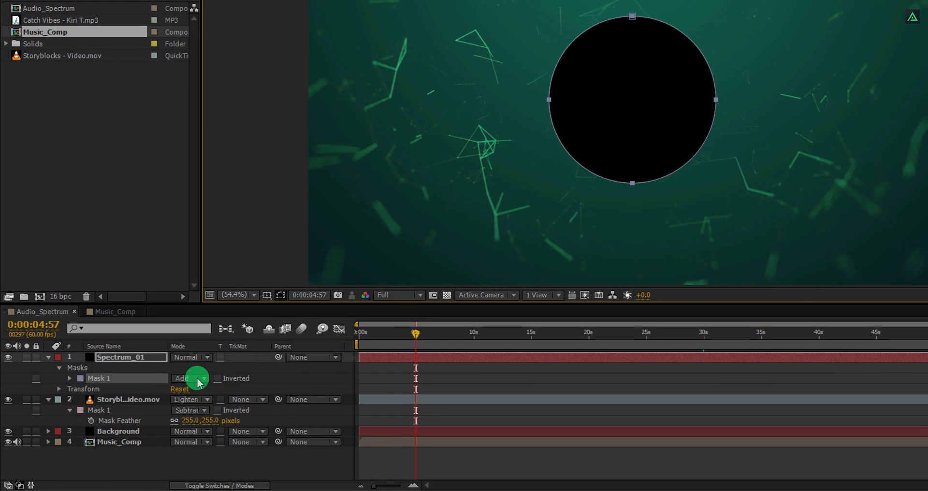
pyautogui.click(199, 378)
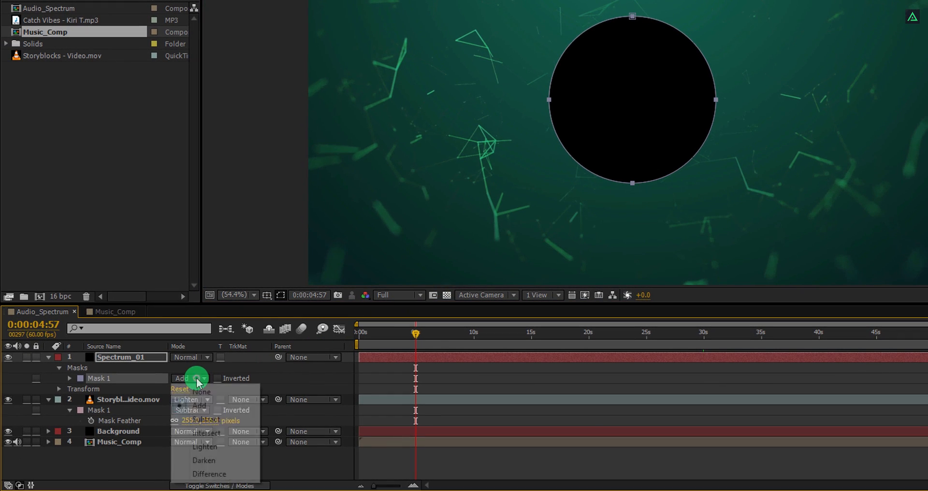
pyautogui.click(201, 392)
pyautogui.write('audio')
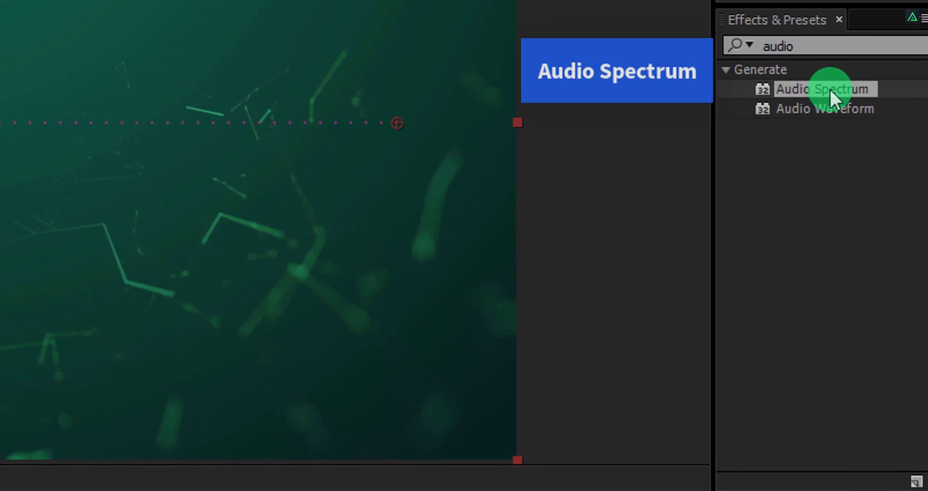
# Apply Audio Spectrum to Spectrum_01, following Mask 1 with a white inside colour and new display option
pyautogui.doubleClick(824, 89)
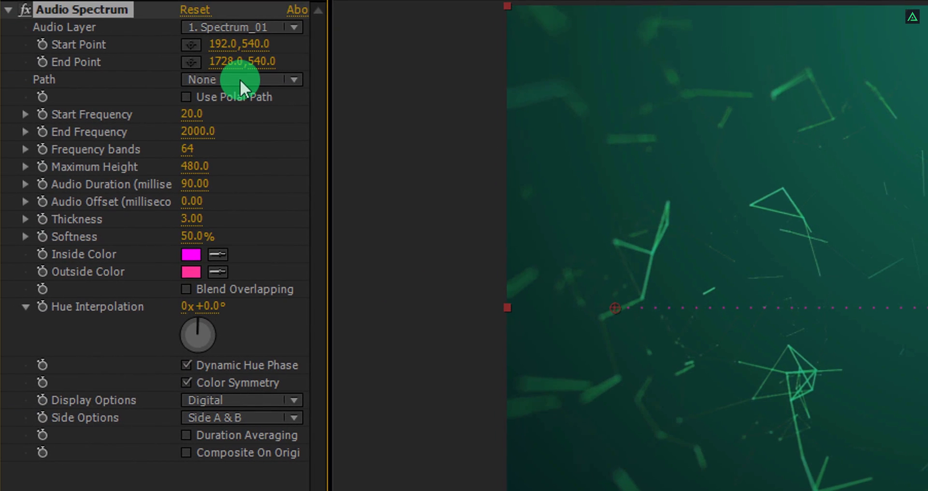
pyautogui.click(239, 80)
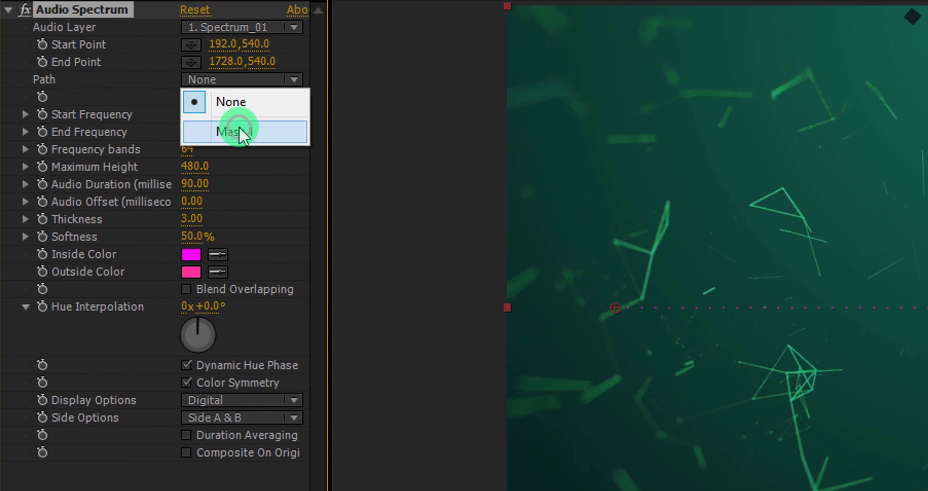
pyautogui.click(242, 130)
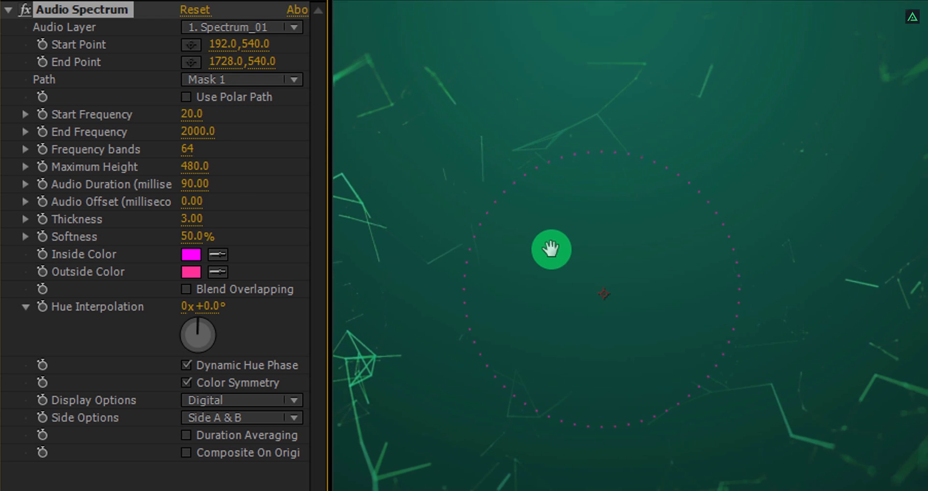
pyautogui.click(191, 255)
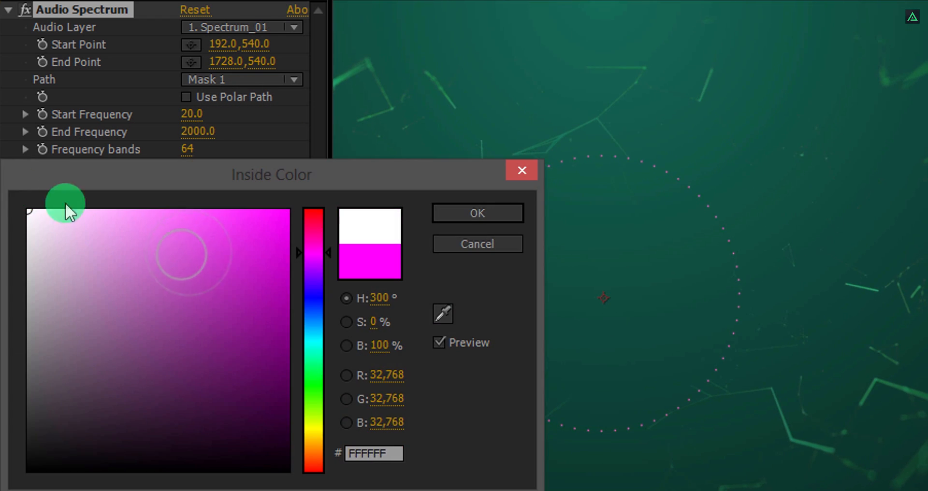
pyautogui.click(478, 213)
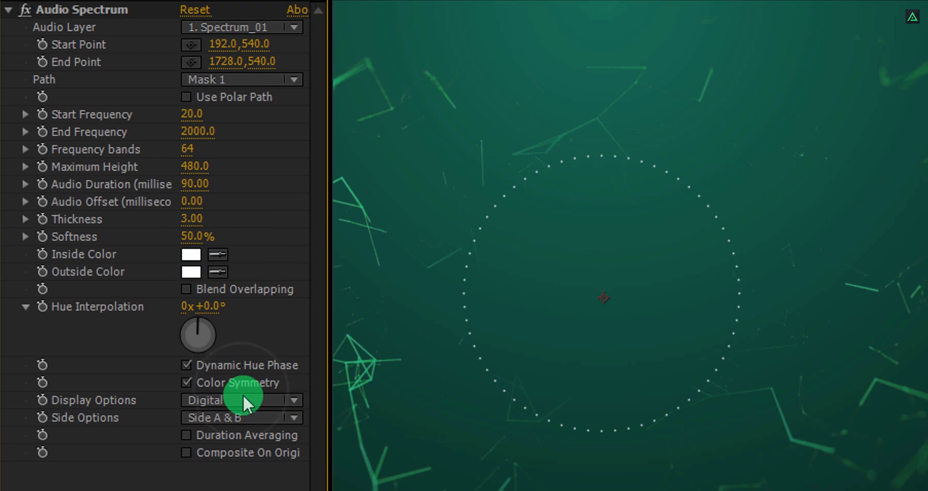
pyautogui.click(240, 401)
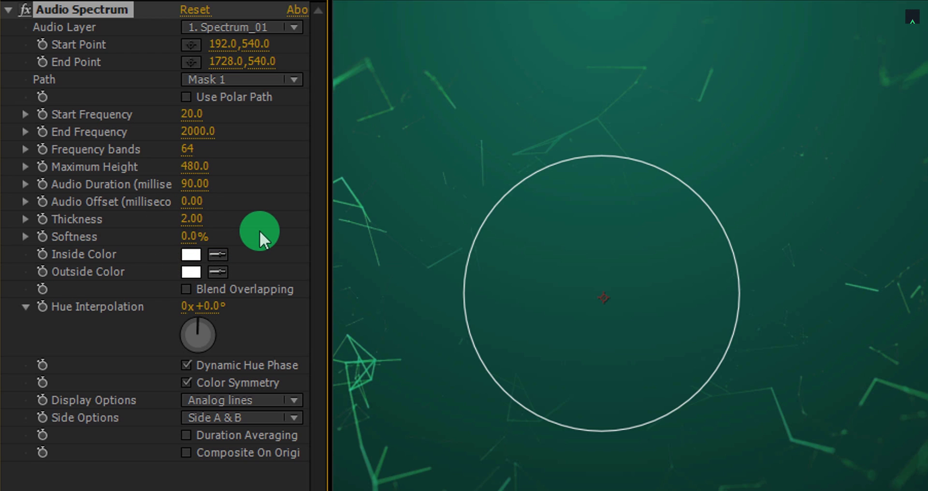
pyautogui.moveTo(124, 36)
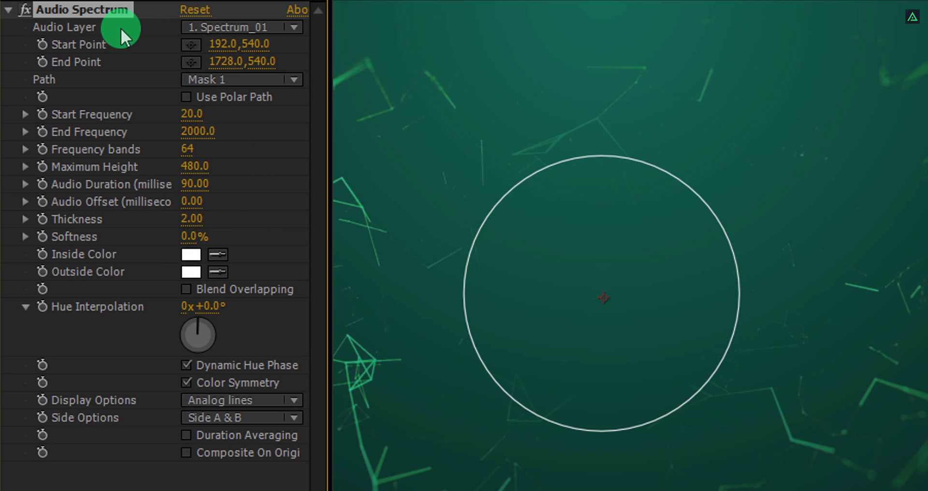
# Set Audio Spectrum's Audio Layer to Music_Comp and scrub to preview the ring reacting
pyautogui.click(242, 26)
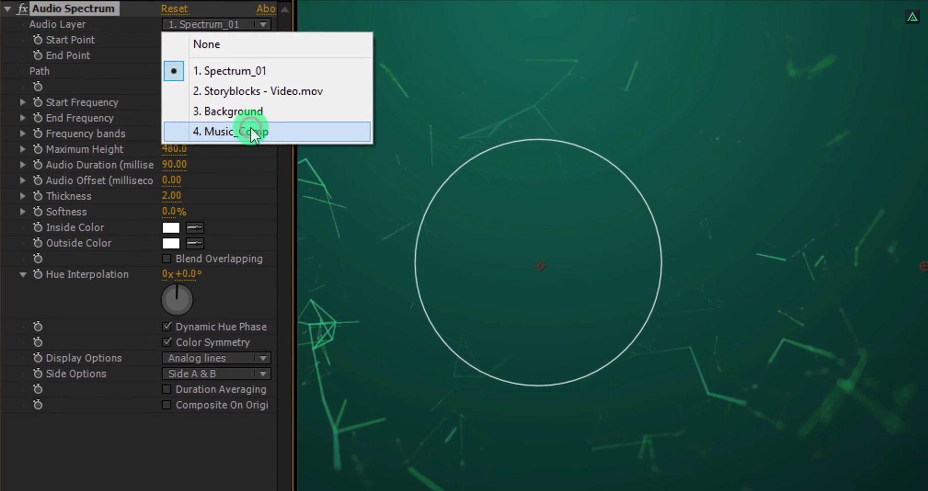
pyautogui.click(254, 131)
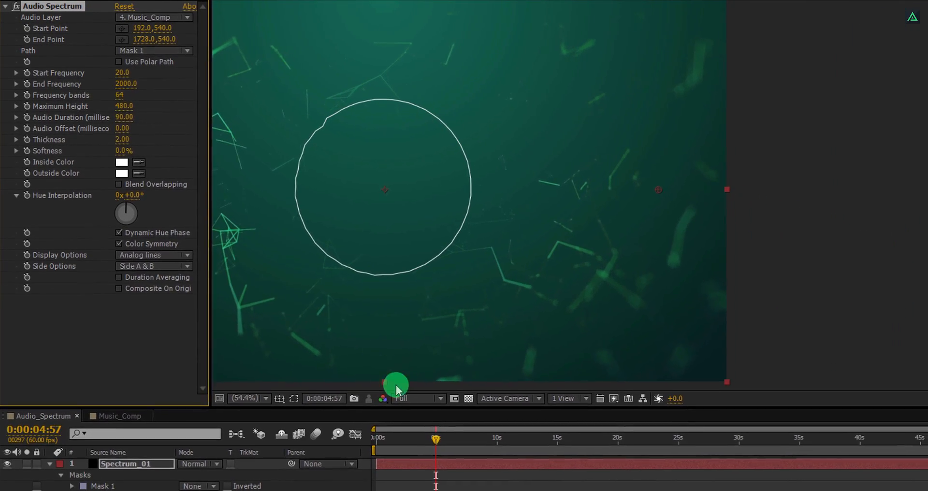
pyautogui.moveTo(435, 440); pyautogui.dragTo(471, 440)
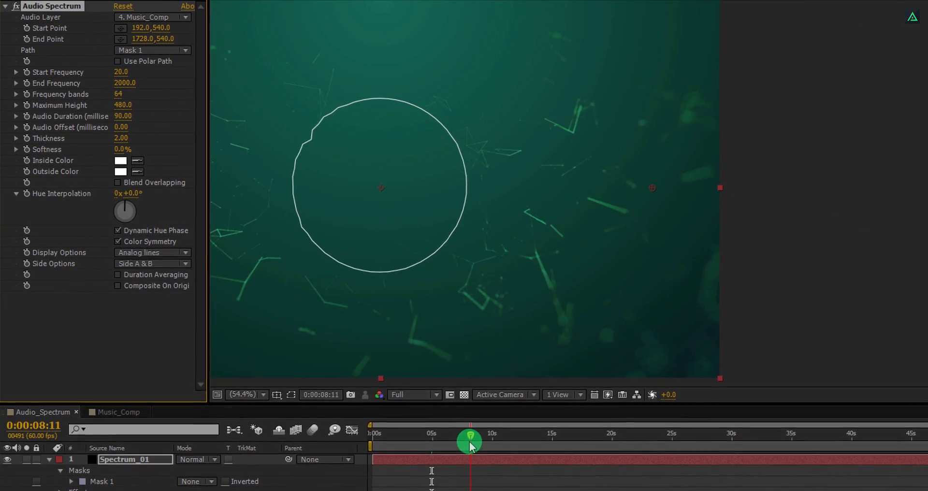
pyautogui.moveTo(471, 441); pyautogui.dragTo(441, 419)
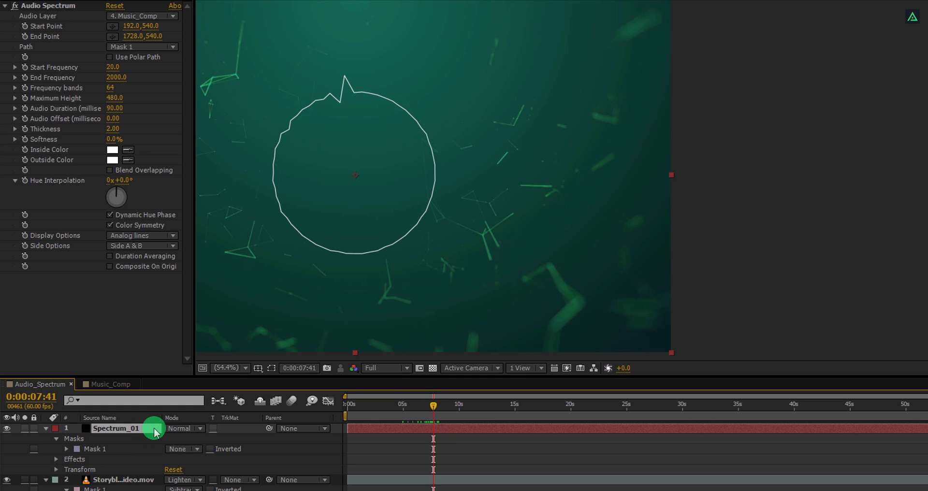
# Duplicate Spectrum_01 and give the copy a maximum height of 300
pyautogui.press('Ctrl+D')
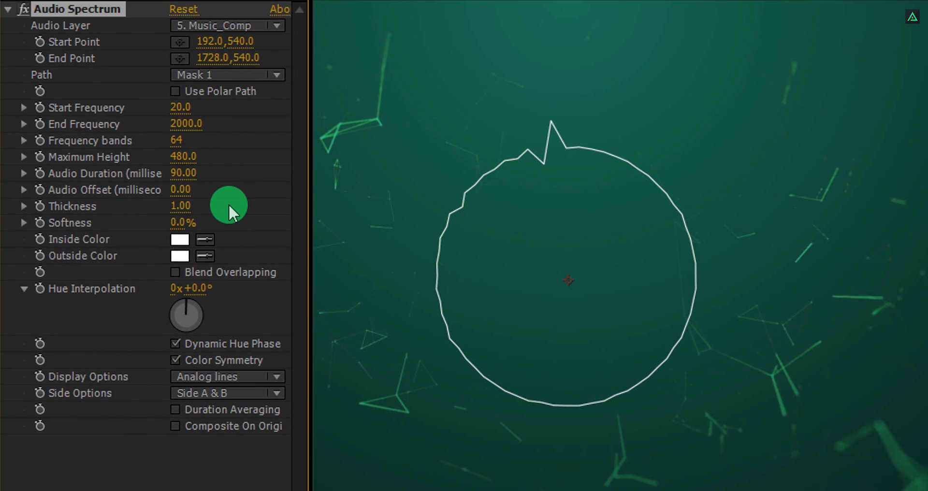
pyautogui.doubleClick(182, 157)
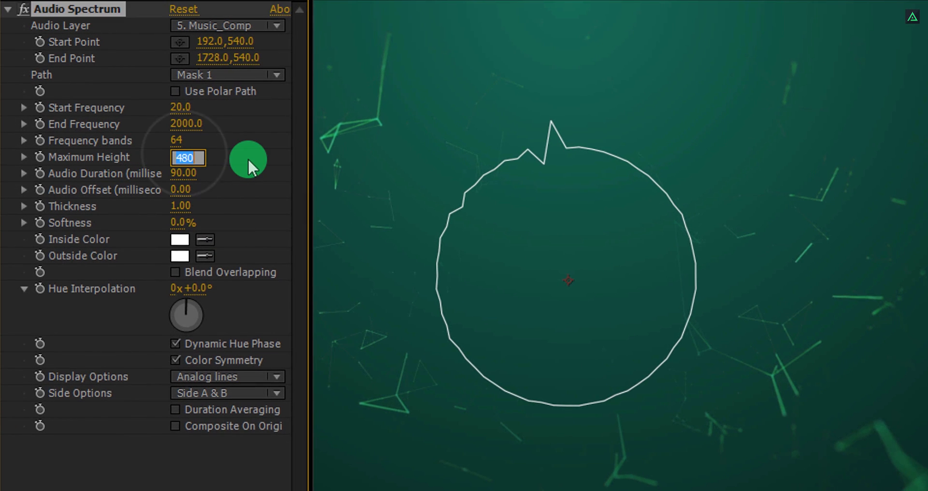
pyautogui.write('300')
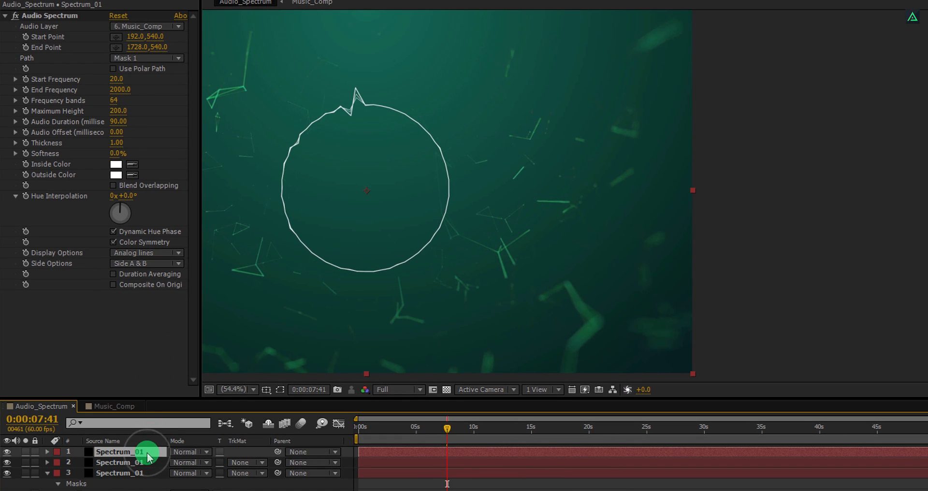
# Duplicate again with maximum height 100 and scrub the timeline to preview the stacked rings
pyautogui.press('Ctrl+D')
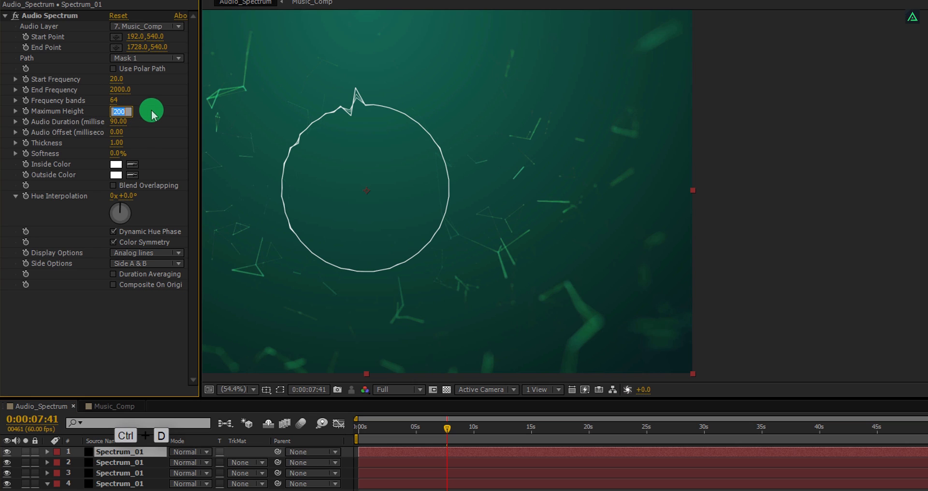
pyautogui.write('100.0')
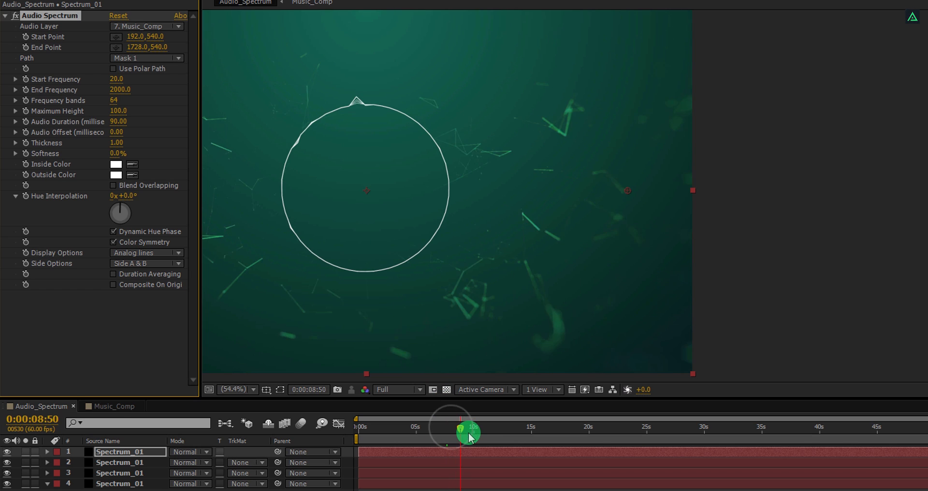
pyautogui.moveTo(468, 437); pyautogui.dragTo(496, 449)
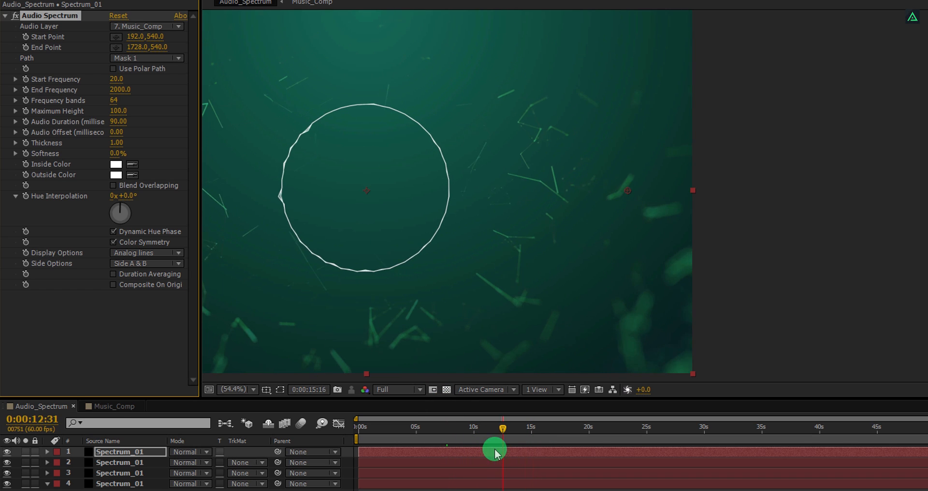
pyautogui.moveTo(494, 447); pyautogui.dragTo(435, 441)
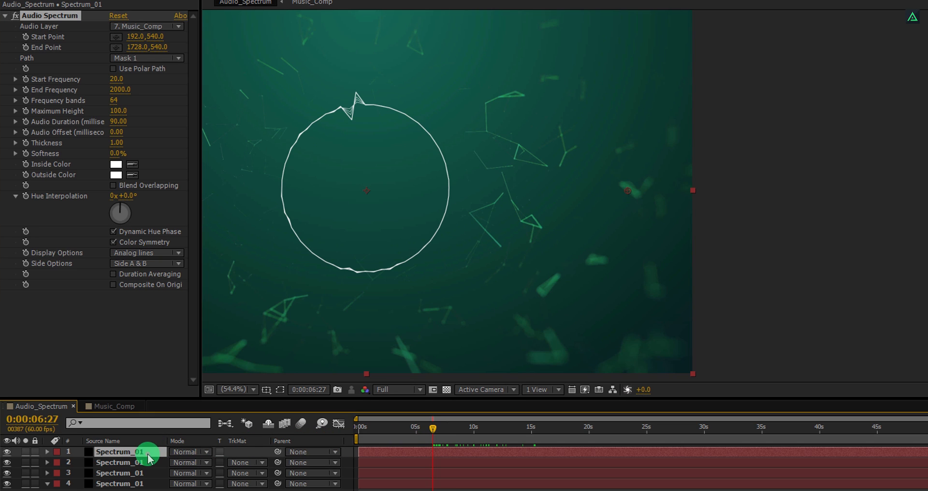
# Duplicate another ring, display it as dots and raise its frequency band count
pyautogui.press('Ctrl+D')
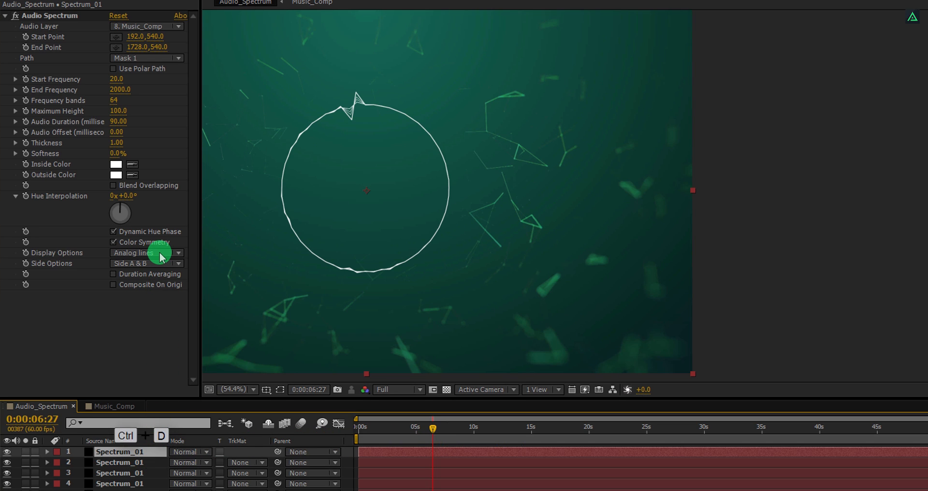
pyautogui.click(147, 252)
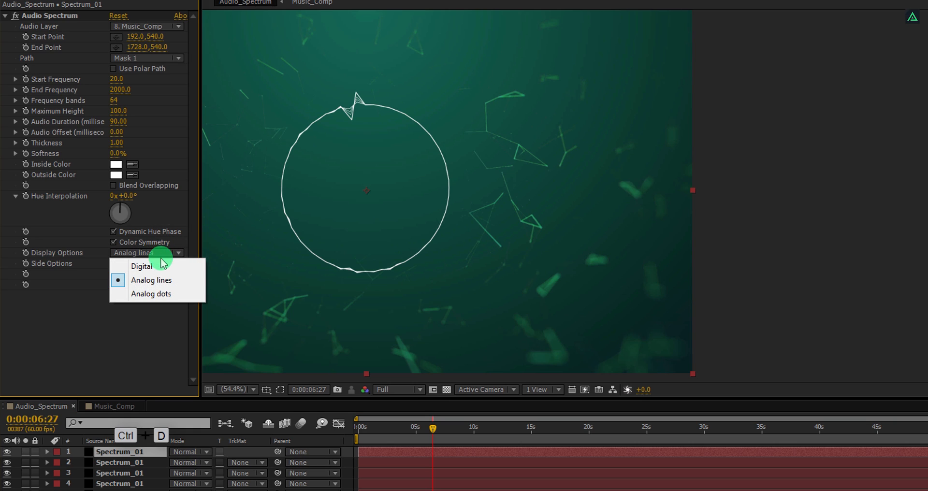
pyautogui.click(151, 293)
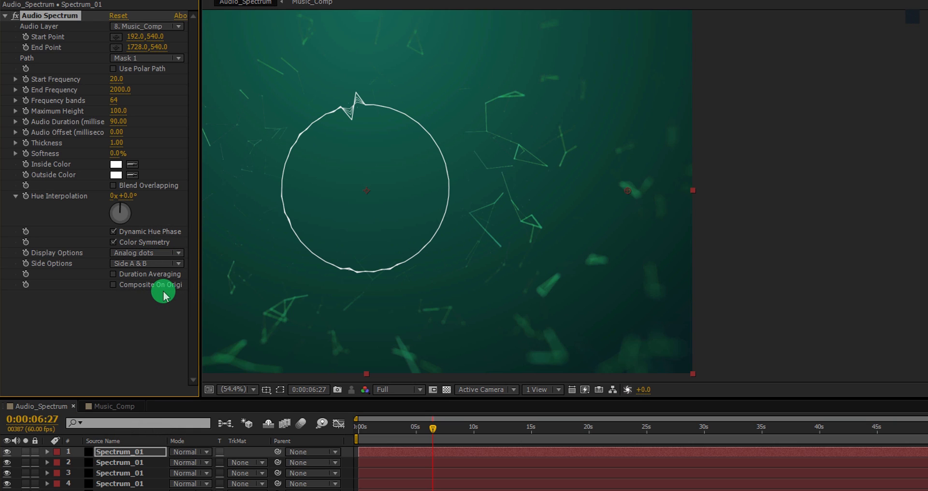
pyautogui.moveTo(114, 107)
pyautogui.write('600')
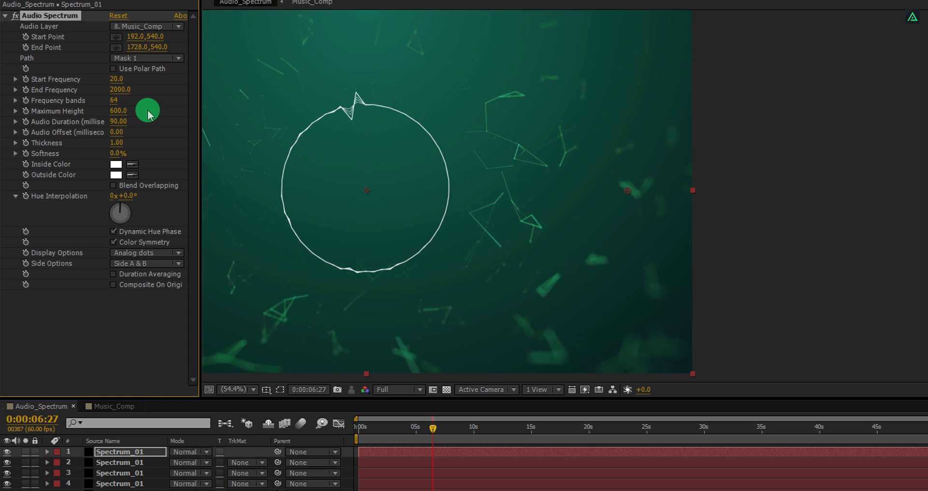
pyautogui.moveTo(211, 124)
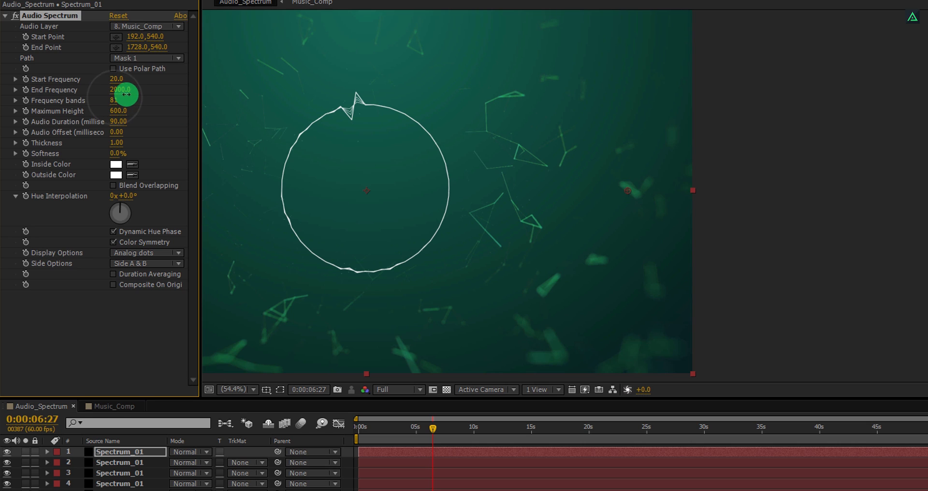
pyautogui.moveTo(125, 100); pyautogui.dragTo(175, 100)
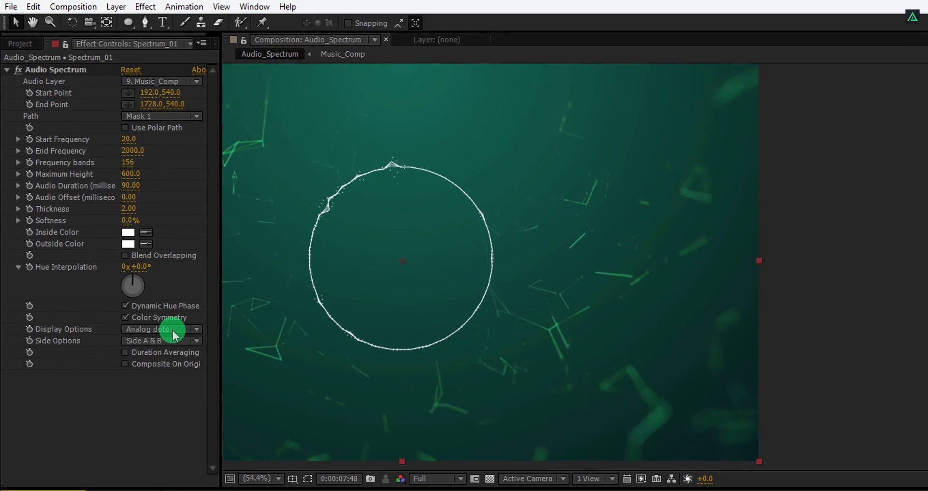
# Switch a copy back to lines display and scrub to watch the six rings react
pyautogui.click(160, 329)
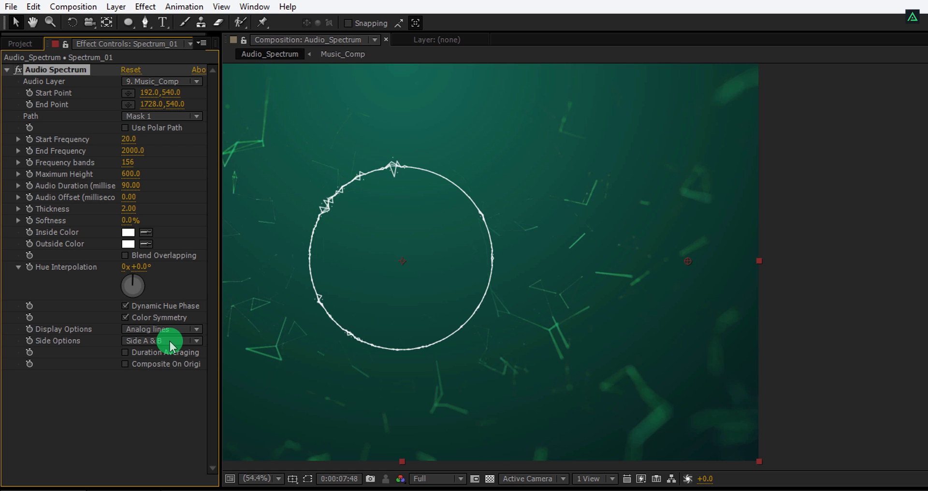
pyautogui.click(160, 340)
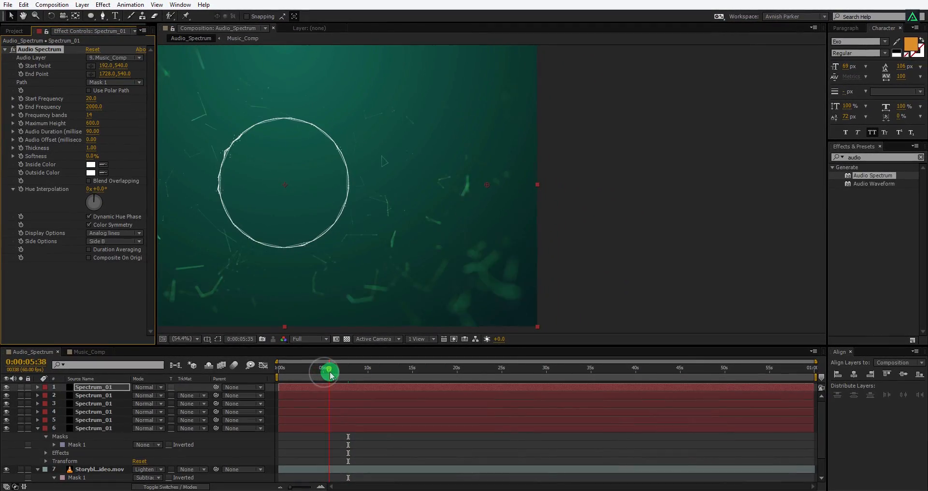
pyautogui.moveTo(329, 371); pyautogui.dragTo(349, 372)
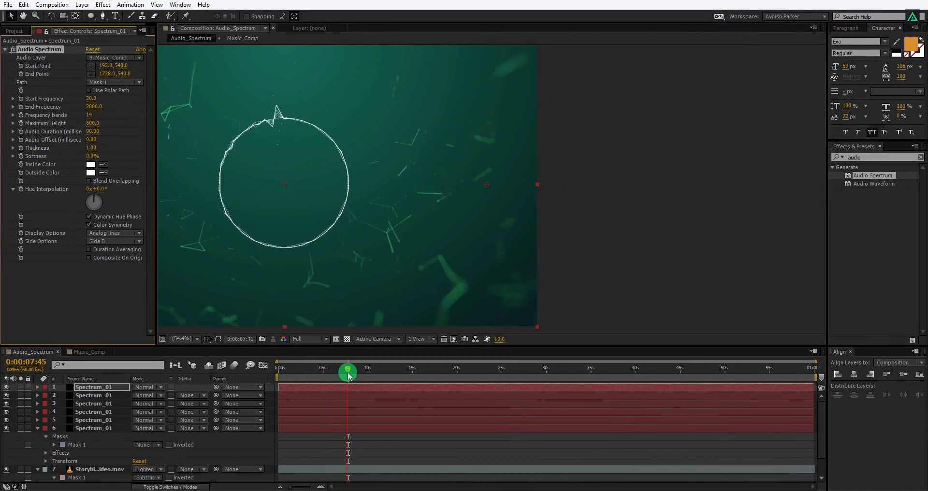
pyautogui.moveTo(348, 371); pyautogui.dragTo(364, 372)
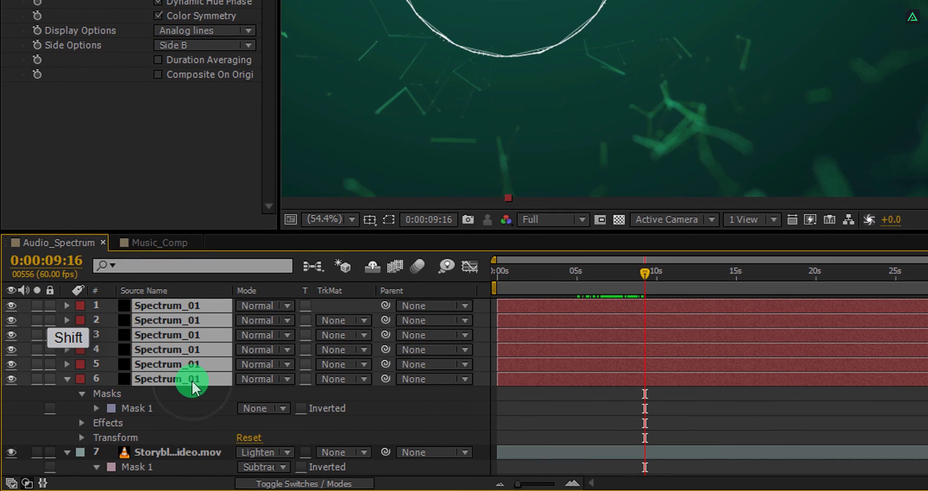
# Pre-compose the six Spectrum_01 layers into a nested composition named Spectrum
pyautogui.rightClick(183, 379)
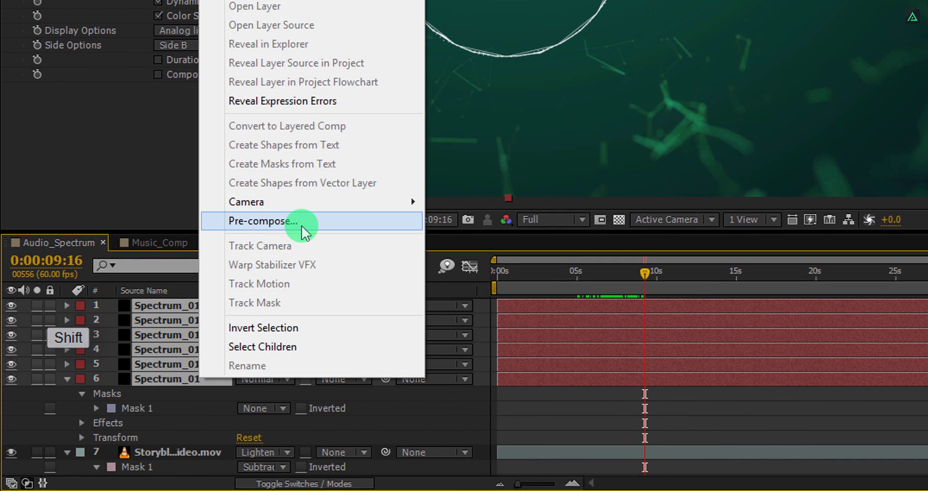
pyautogui.click(262, 221)
pyautogui.write('Spectrum')
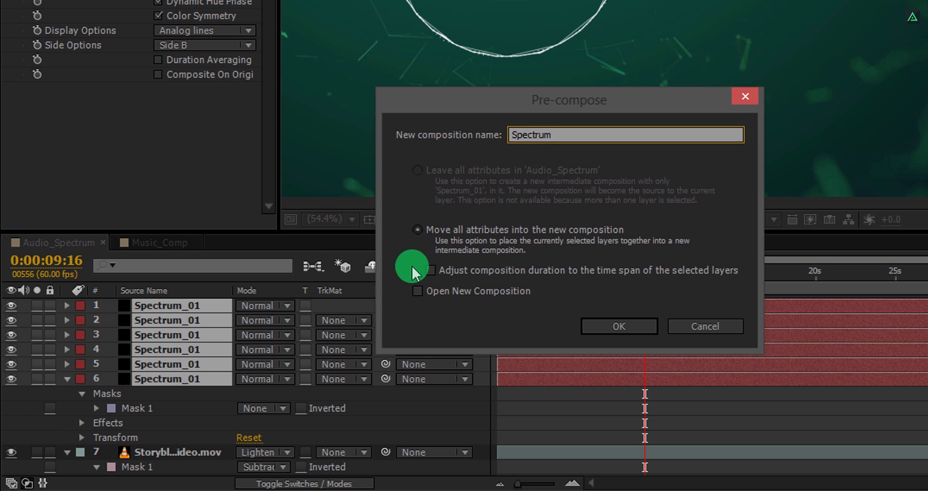
pyautogui.click(619, 326)
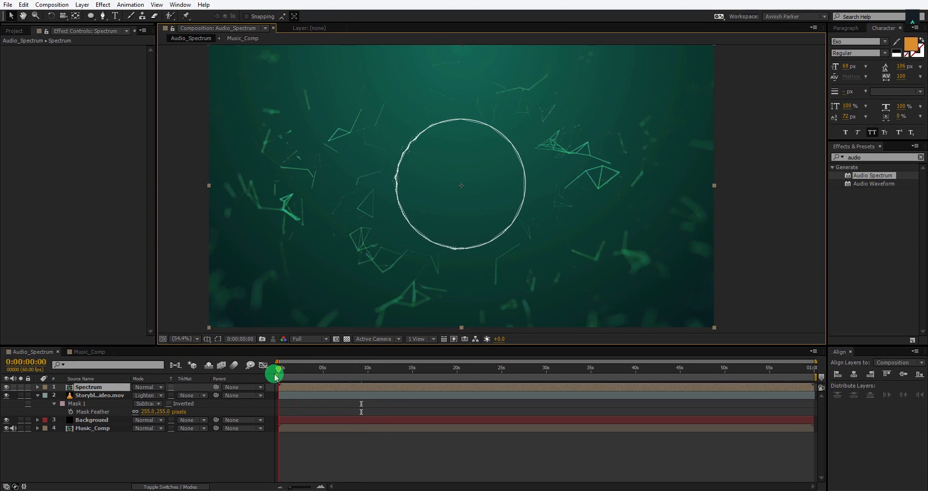
# Apply the Mirror effect to the Spectrum layer
pyautogui.moveTo(273, 371); pyautogui.dragTo(350, 372)
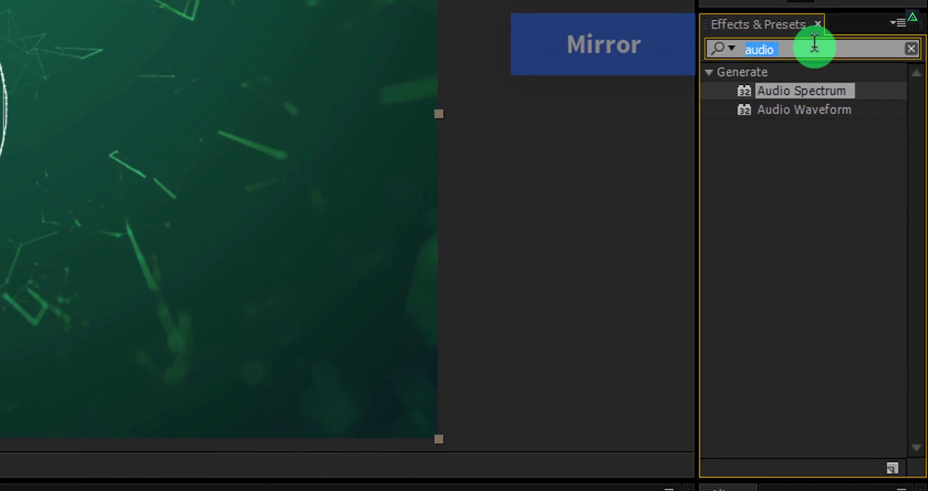
pyautogui.write('mirr')
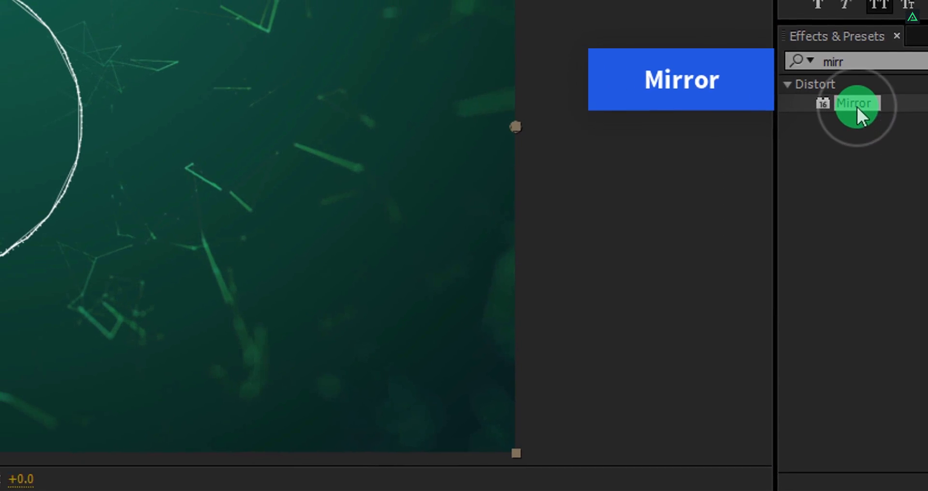
pyautogui.doubleClick(854, 104)
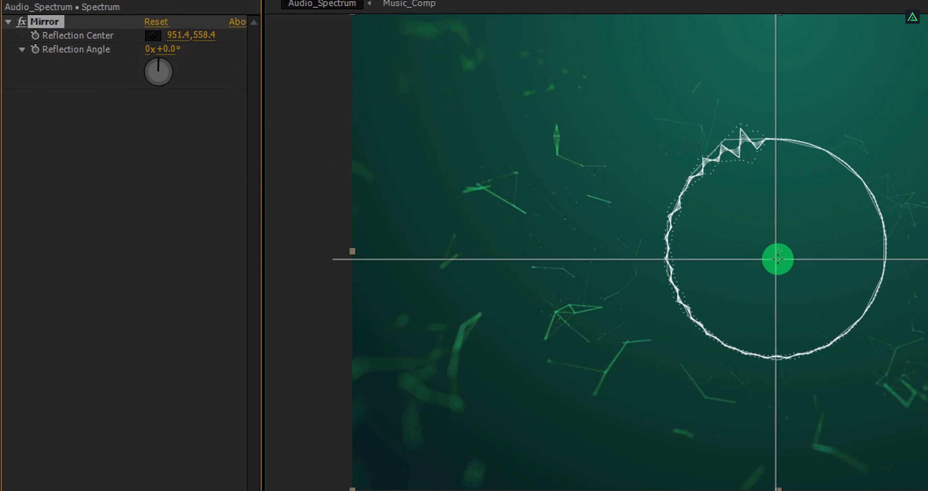
# Set the Mirror reflection centre to 960, 540 and preview the mirrored ring
pyautogui.moveTo(777, 257); pyautogui.dragTo(778, 251)
pyautogui.write('54')
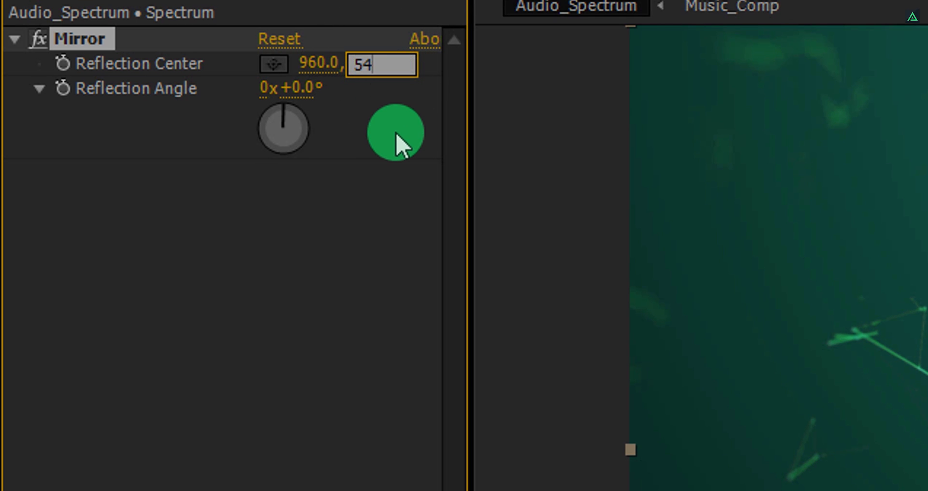
pyautogui.write('0.0')
pyautogui.press('Enter')
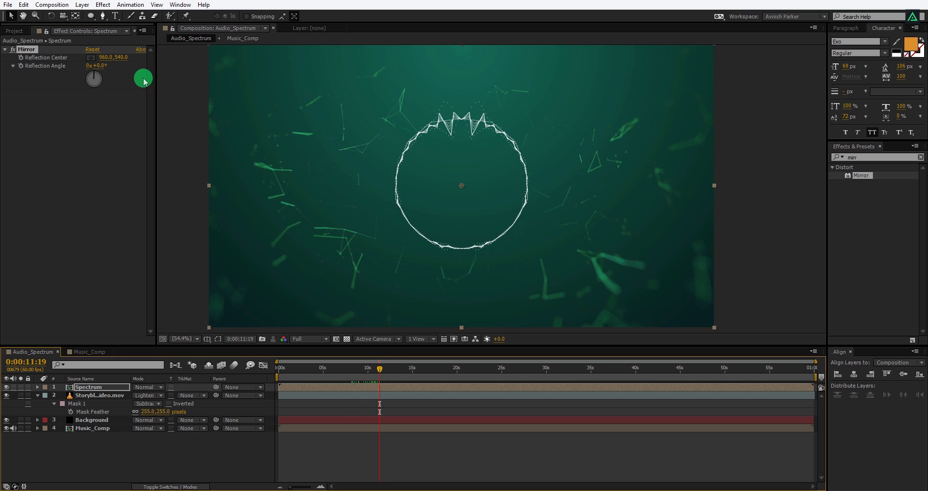
pyautogui.moveTo(246, 357)
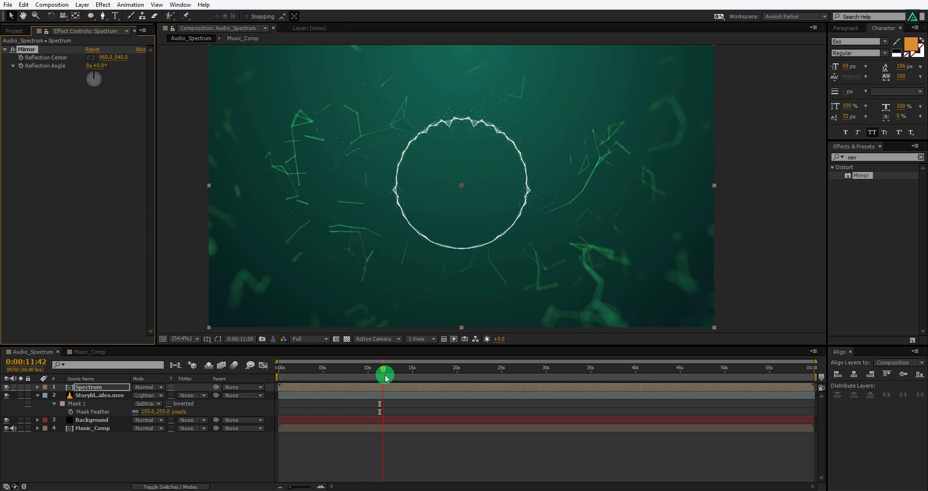
pyautogui.moveTo(385, 374); pyautogui.dragTo(427, 378)
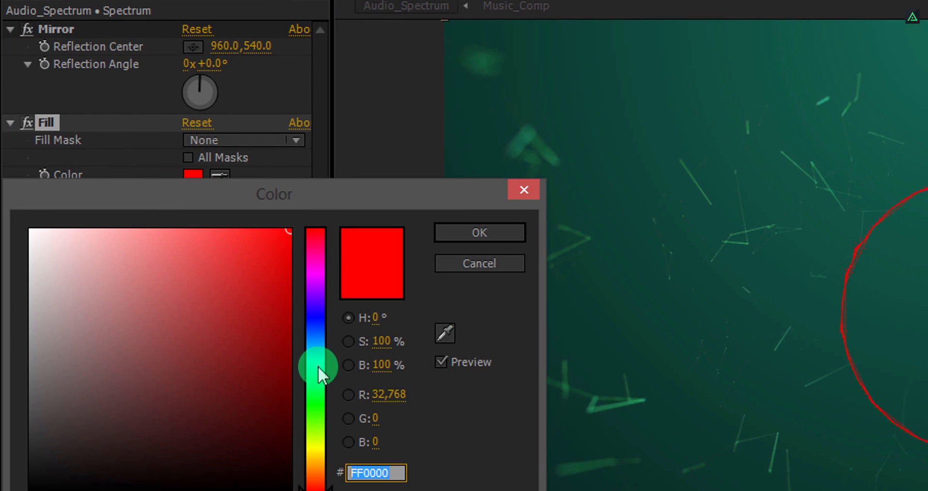
# Shift the Fill colour hue from red toward a teal-green for the spectrum ring
pyautogui.moveTo(320, 371); pyautogui.dragTo(317, 382)
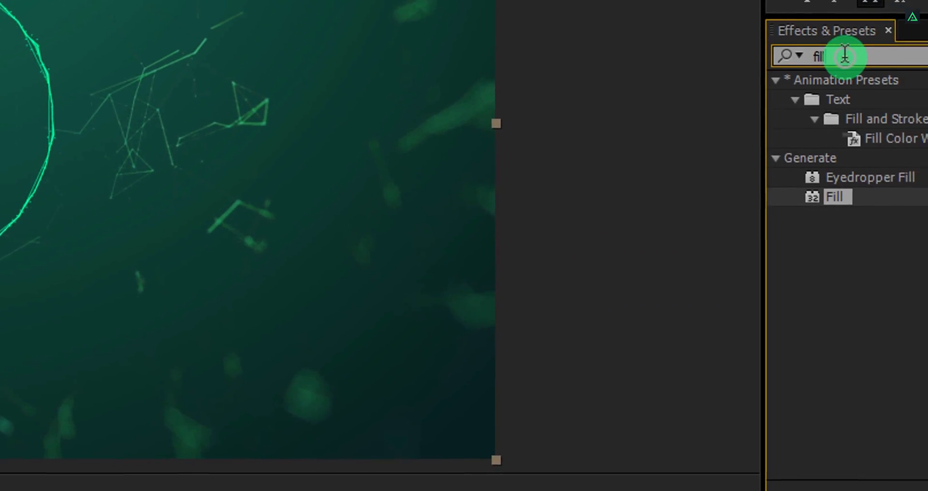
# Apply Glow, duplicate it and set the second Glow's threshold to 5.0%
pyautogui.write('glow')
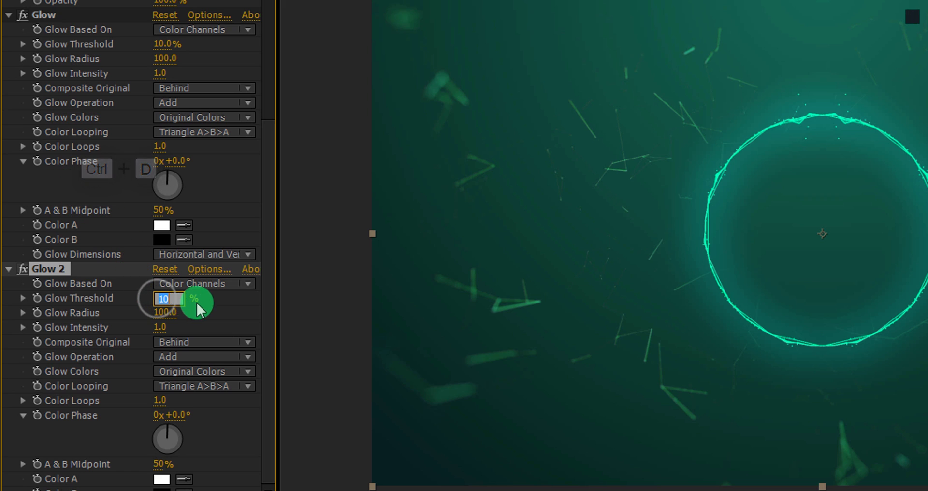
pyautogui.write('5.0%')
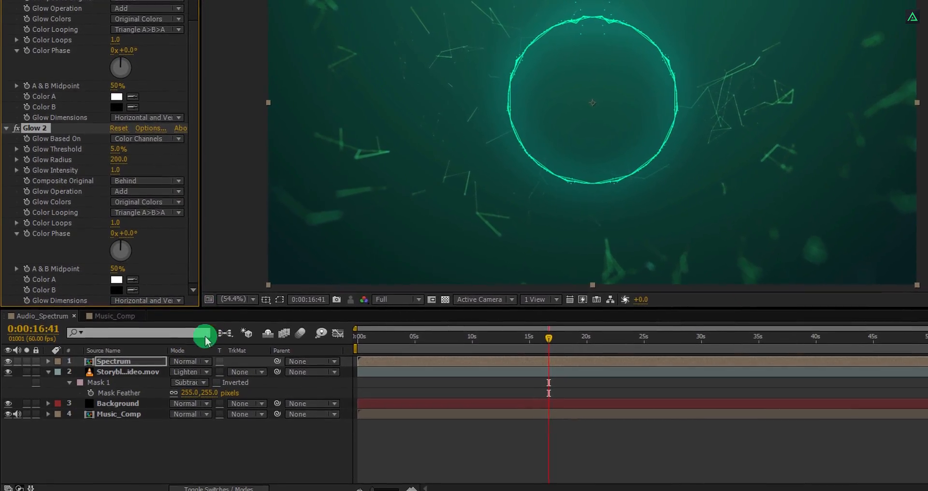
# Set the Spectrum layer's blending mode to Lighten
pyautogui.click(188, 372)
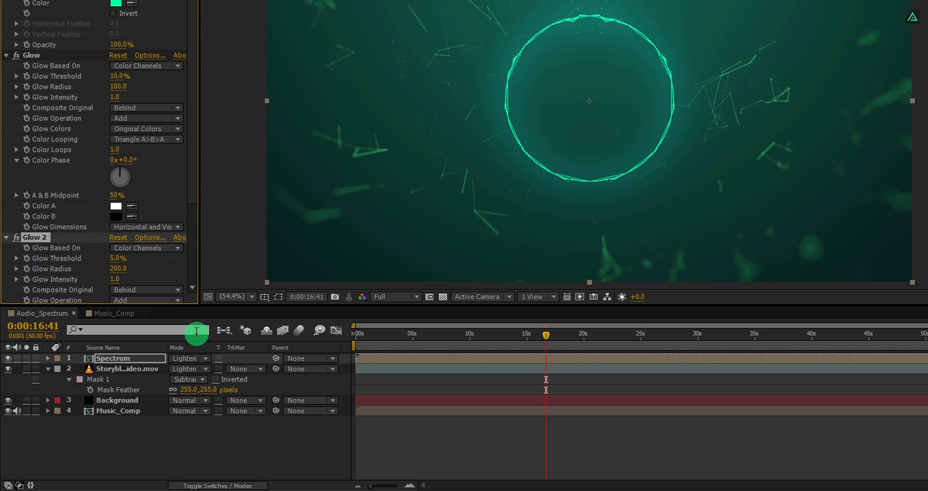
pyautogui.click(187, 368)
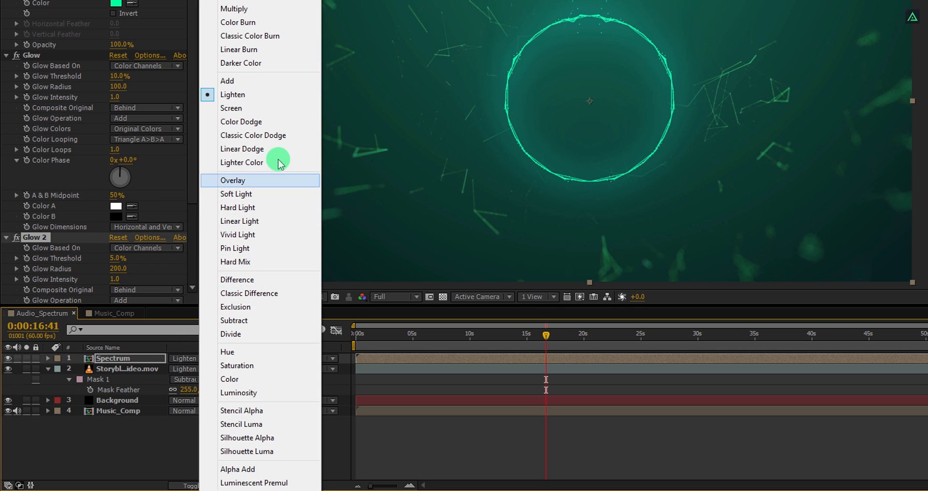
pyautogui.click(241, 121)
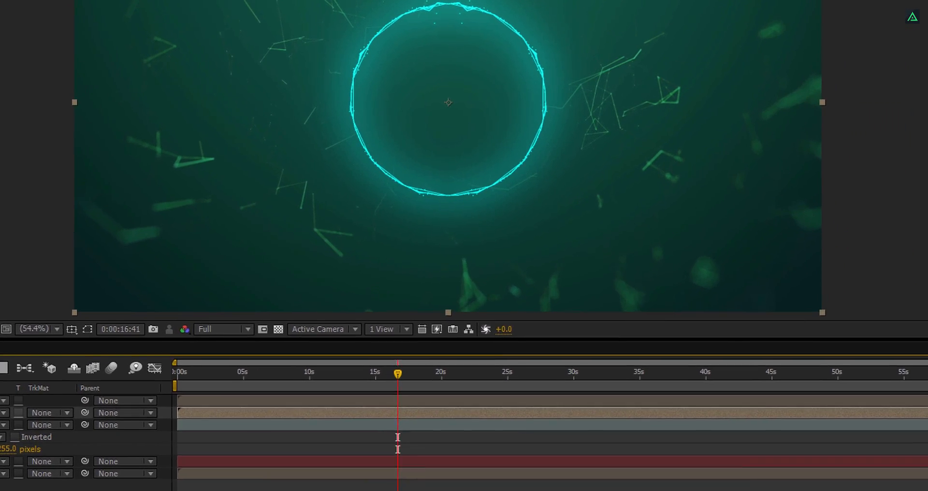
# Add CC Radial Fast Blur to the duplicated Spectrum layer for light rays
pyautogui.write('glow')
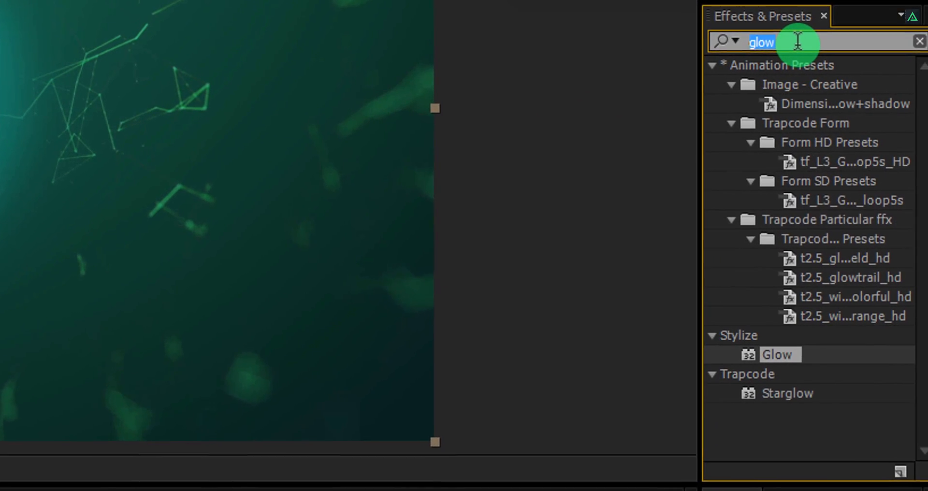
pyautogui.write('cc rad')
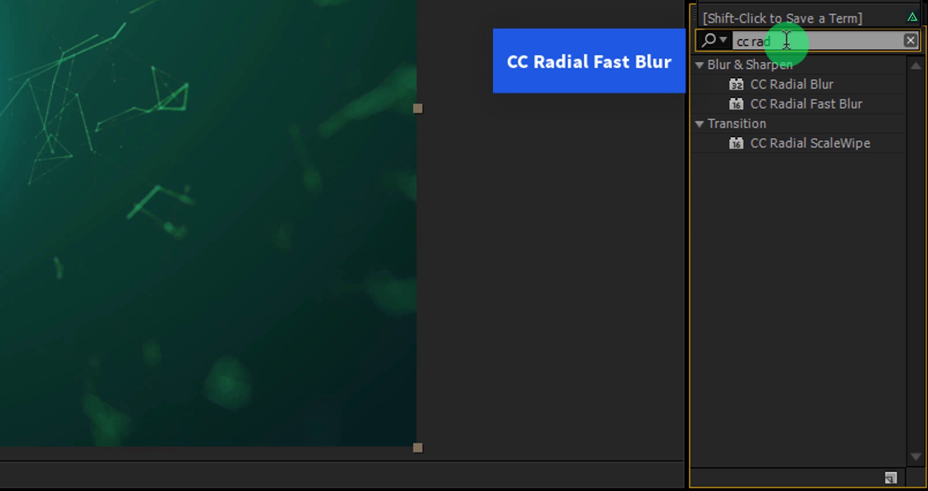
pyautogui.click(832, 101)
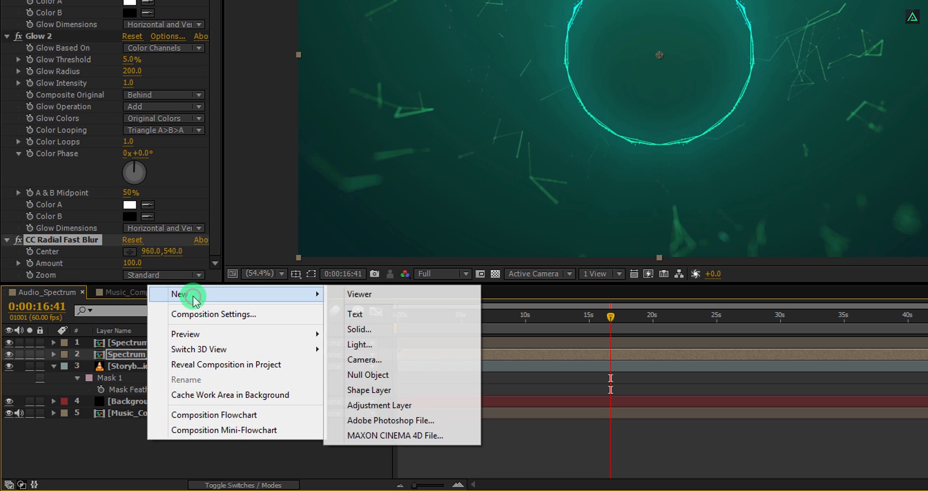
# Add an adjustment layer with Curves and bend the RGB curve into a contrast S-shape
pyautogui.click(379, 405)
pyautogui.write('c')
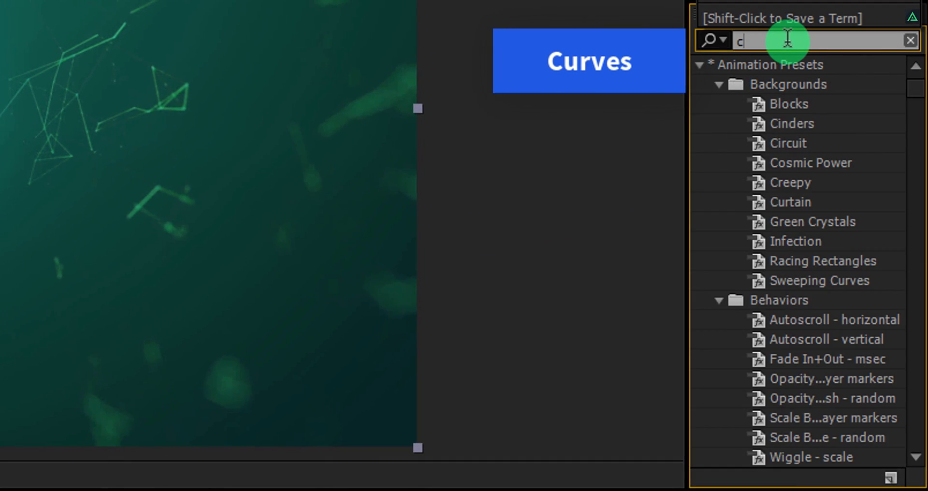
pyautogui.write('urve')
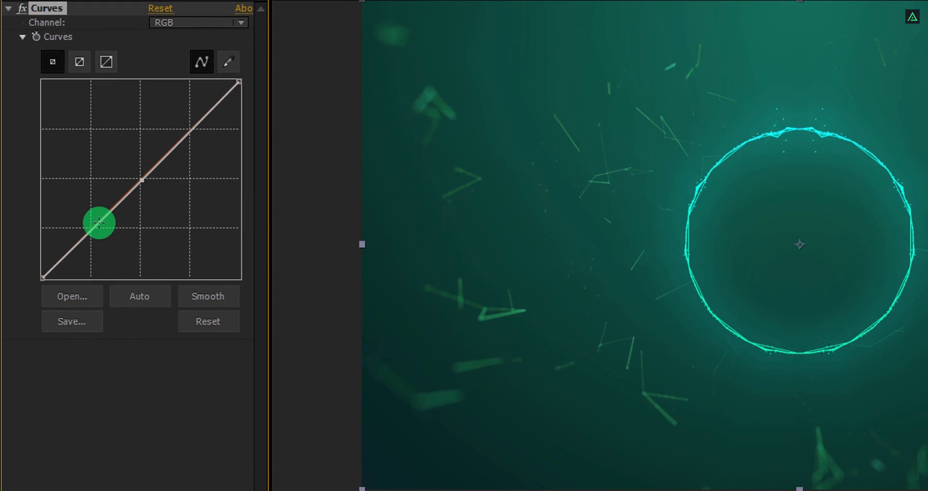
pyautogui.moveTo(100, 222); pyautogui.dragTo(112, 233)
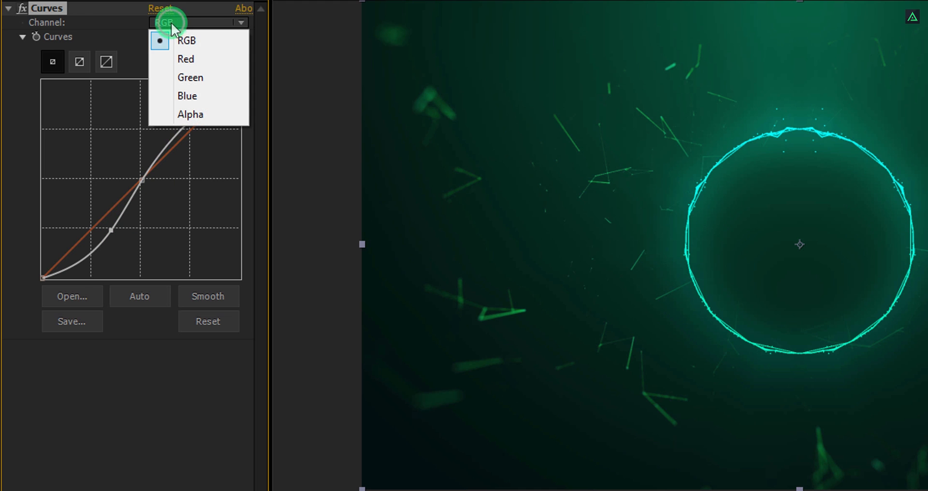
# Pull the Red channel curve down in the midtones and shadows
pyautogui.click(185, 59)
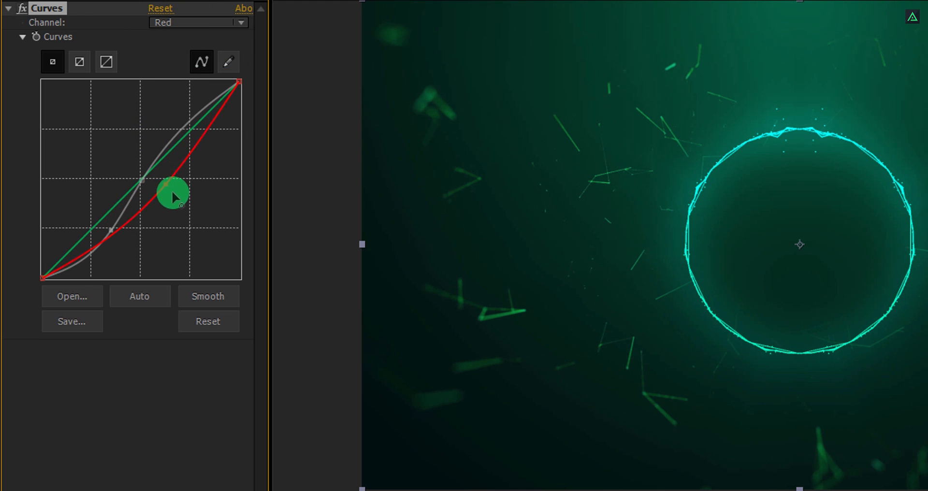
pyautogui.moveTo(173, 195); pyautogui.dragTo(143, 226)
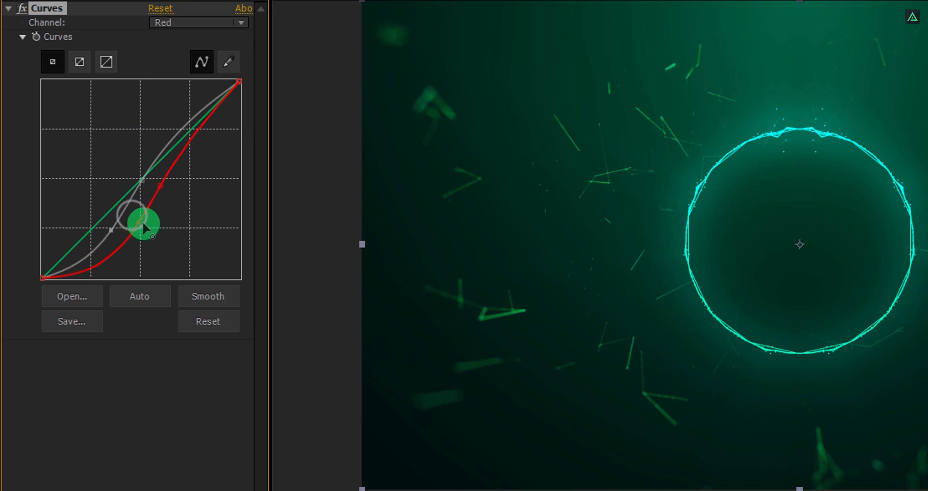
pyautogui.moveTo(142, 222); pyautogui.dragTo(165, 153)
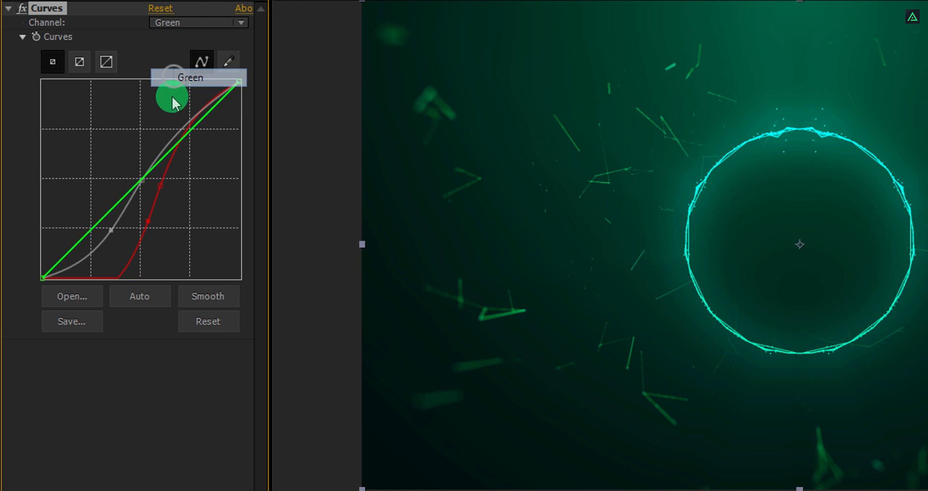
# Lower the Green channel curve to push the scene toward deep teal
pyautogui.moveTo(172, 98); pyautogui.dragTo(168, 175)
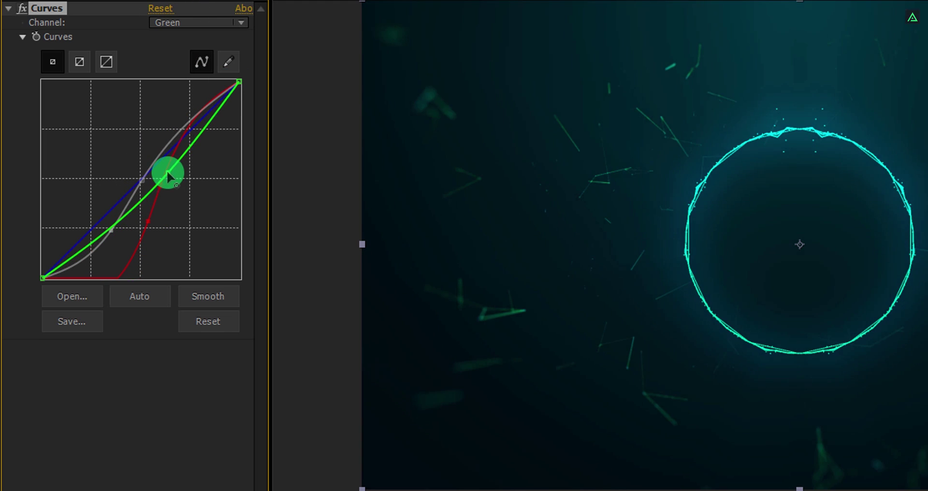
pyautogui.moveTo(168, 175); pyautogui.dragTo(127, 205)
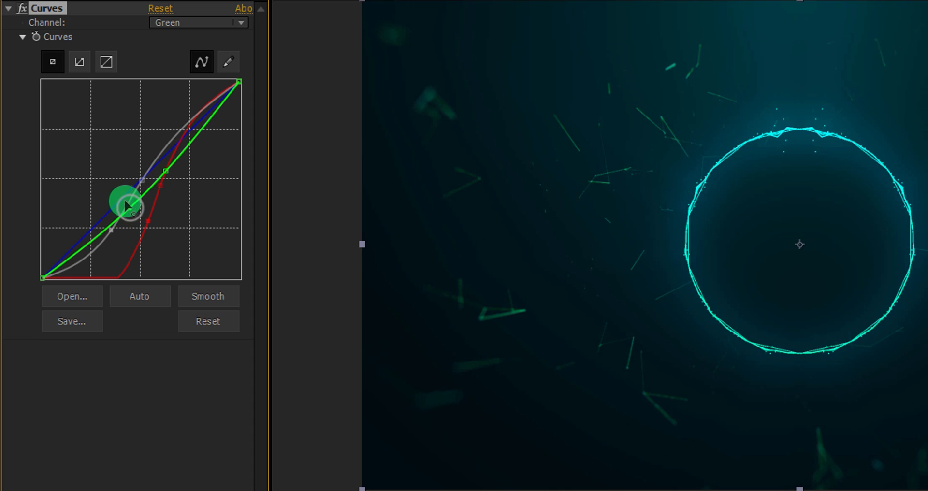
pyautogui.moveTo(126, 204); pyautogui.dragTo(133, 208)
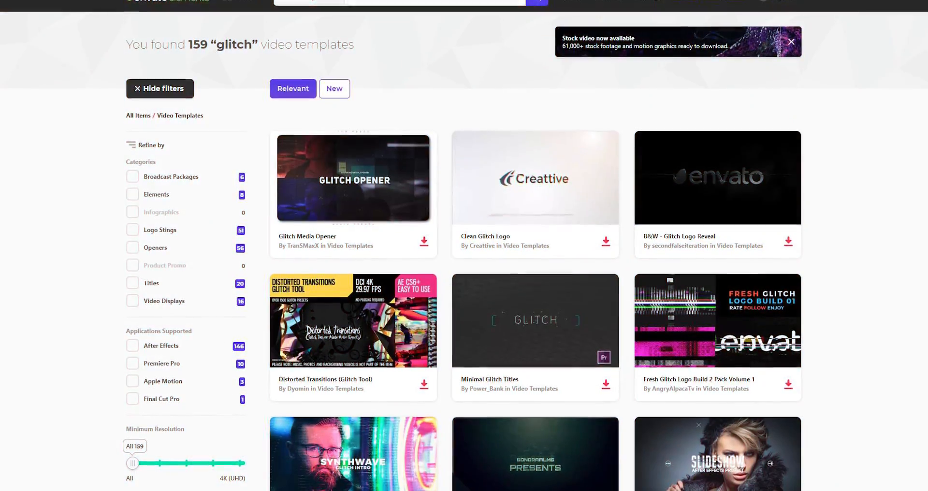
# Scroll through the Envato Elements catalogue categories
pyautogui.scroll(-3)
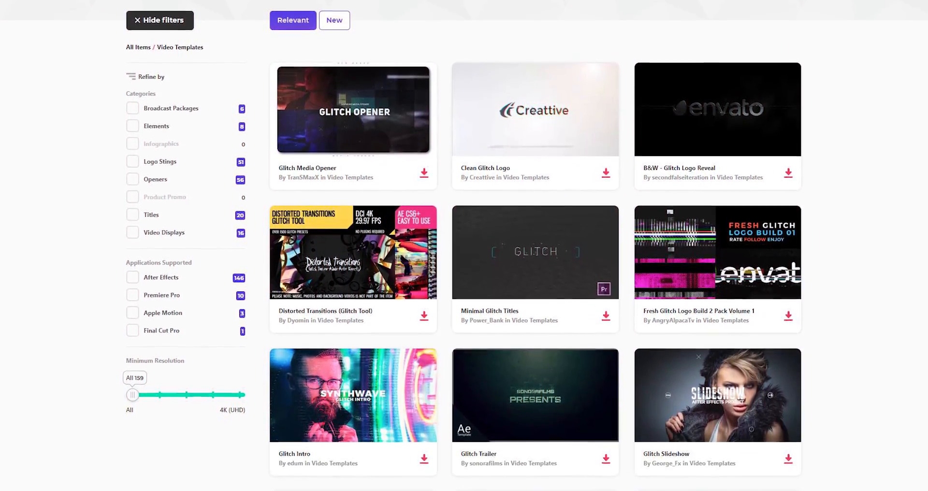
pyautogui.scroll(-3)
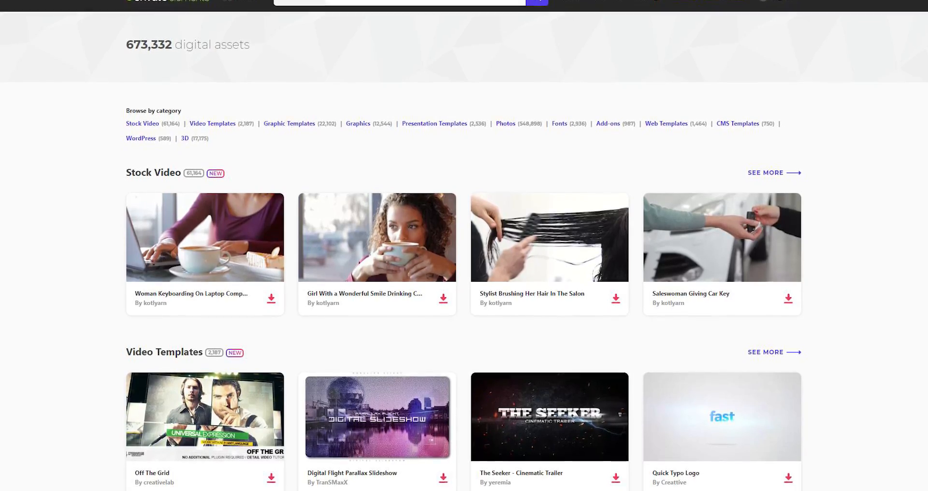
pyautogui.scroll(-3)
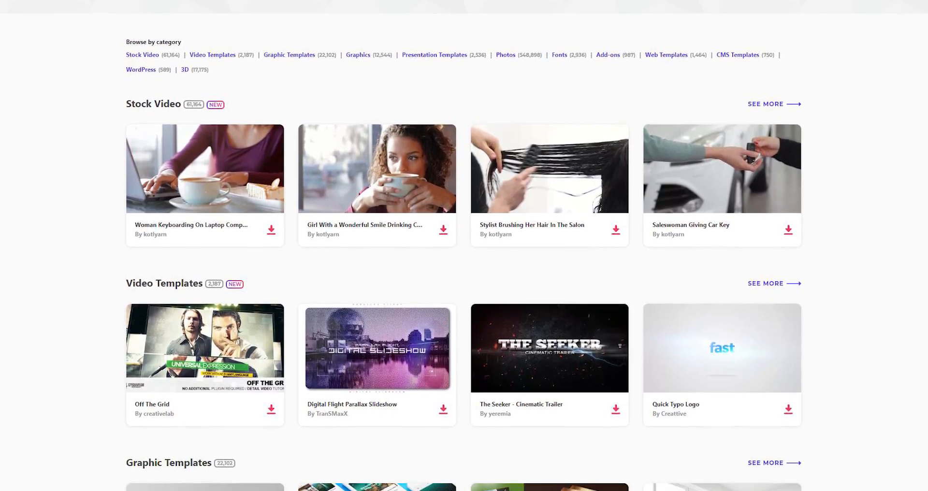